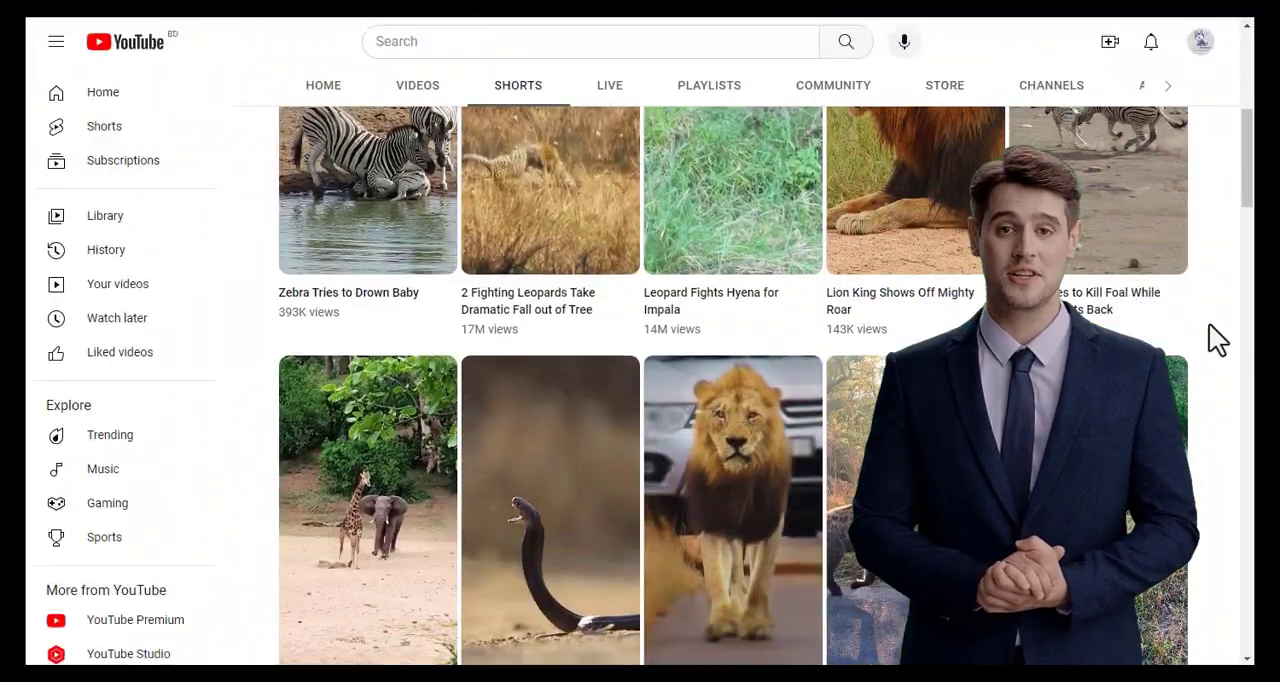
Sign up for a Fliki account and land on the Files dashboard.
scroll("down", 3)
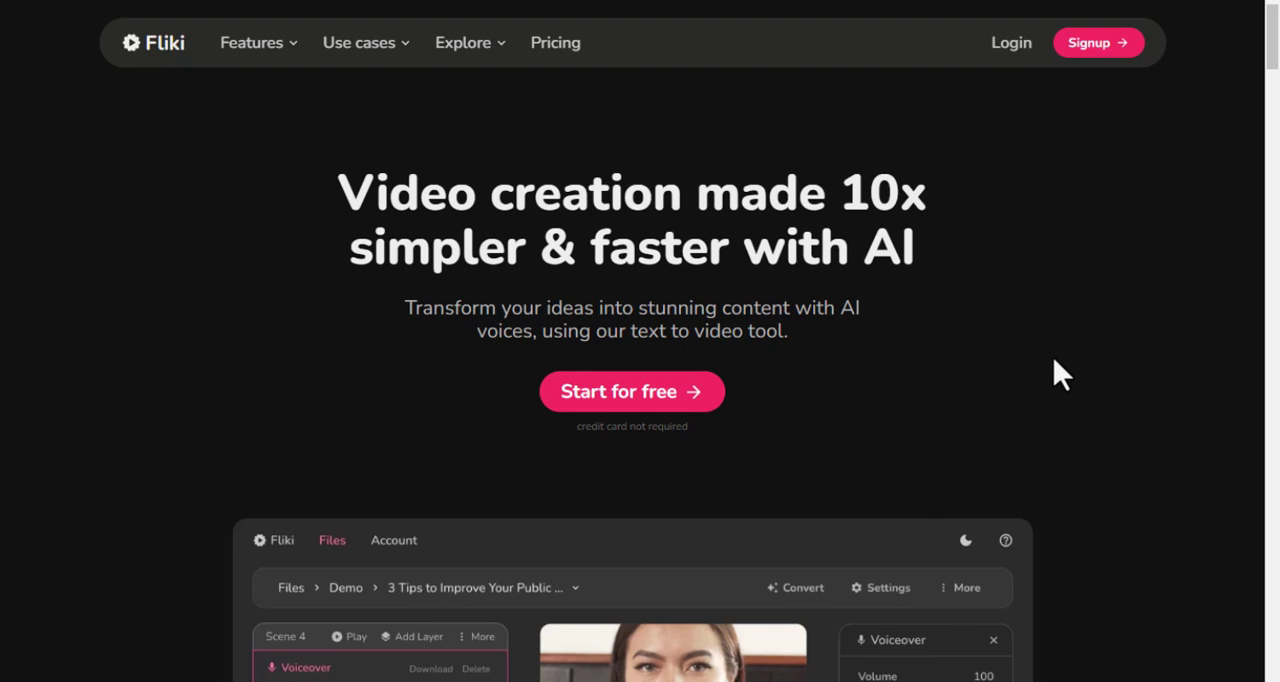
mouse_move(1075, 364)
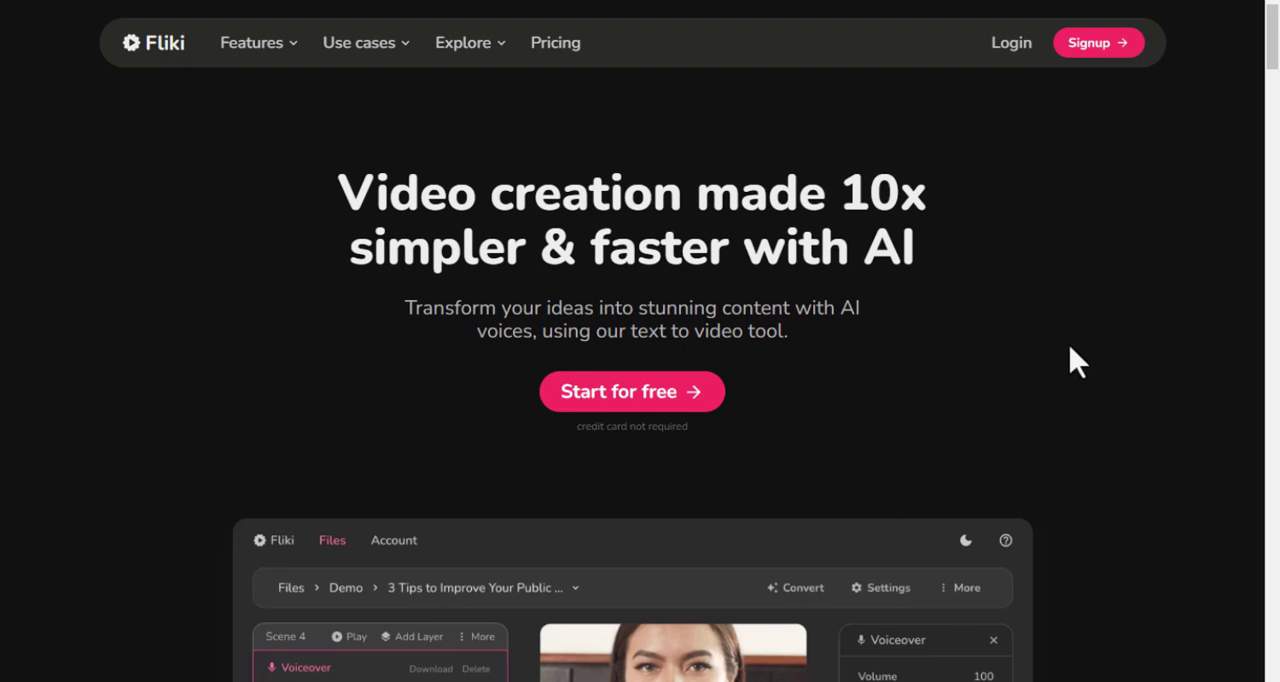
mouse_move(1093, 43)
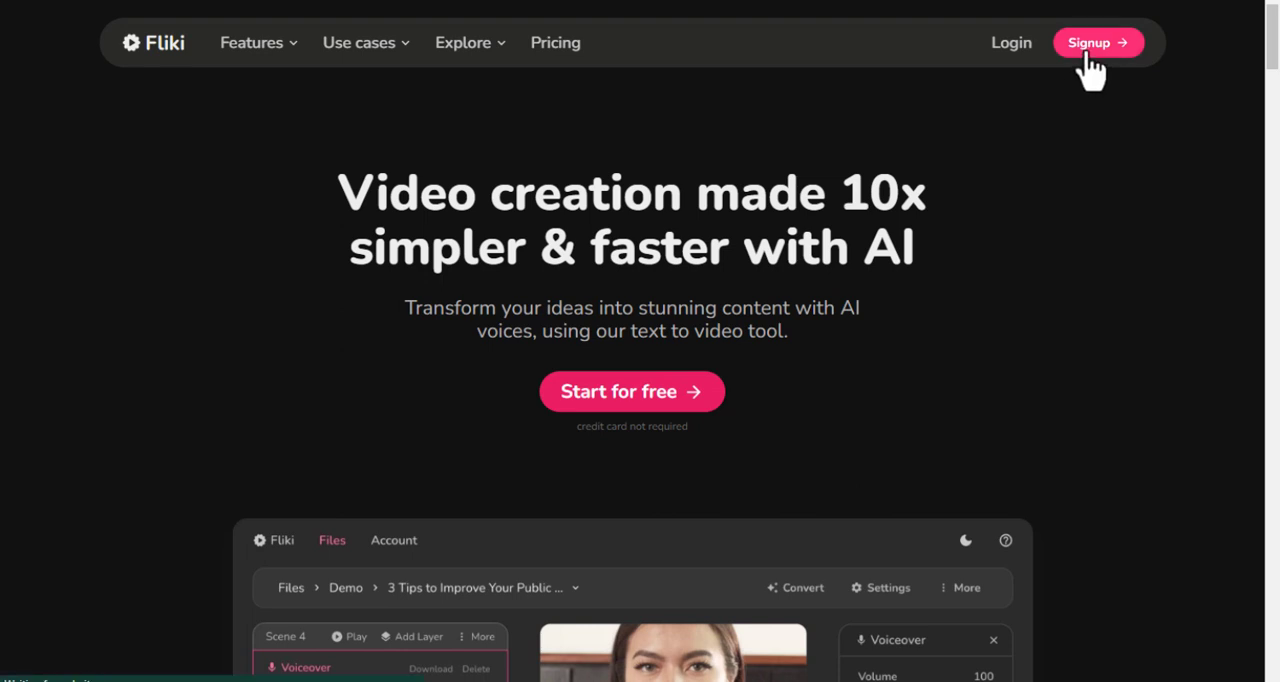
left_click(1094, 42)
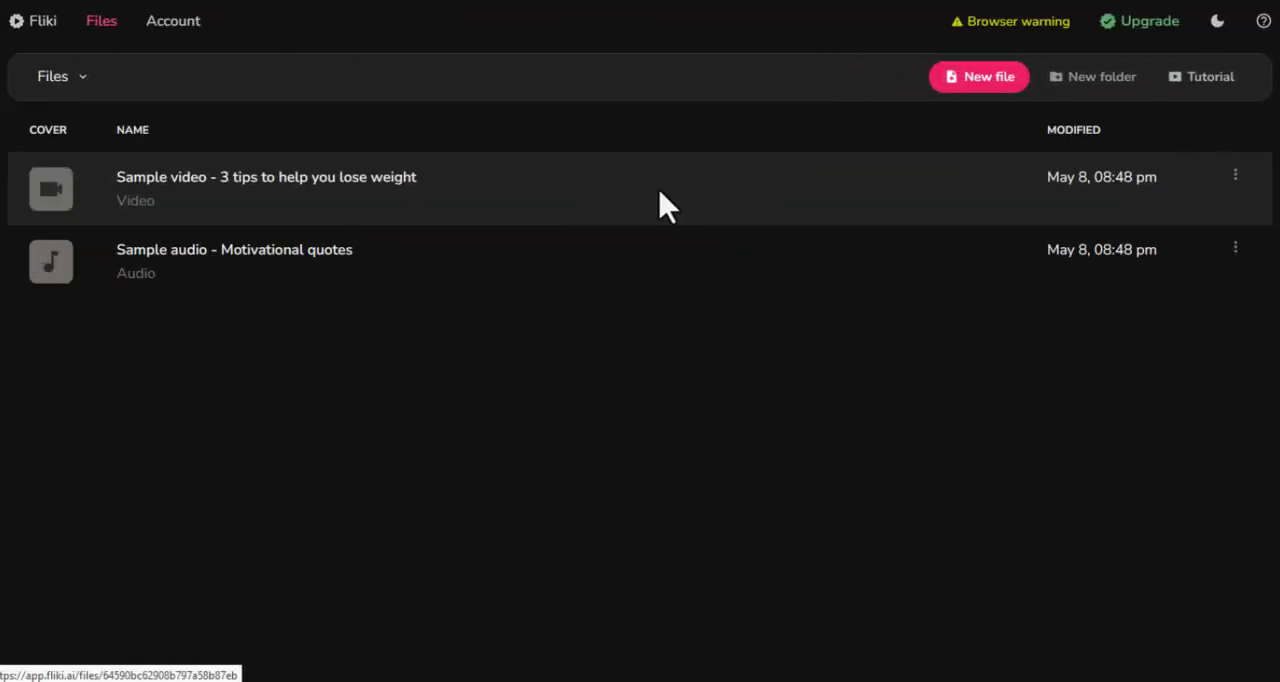
mouse_move(920, 120)
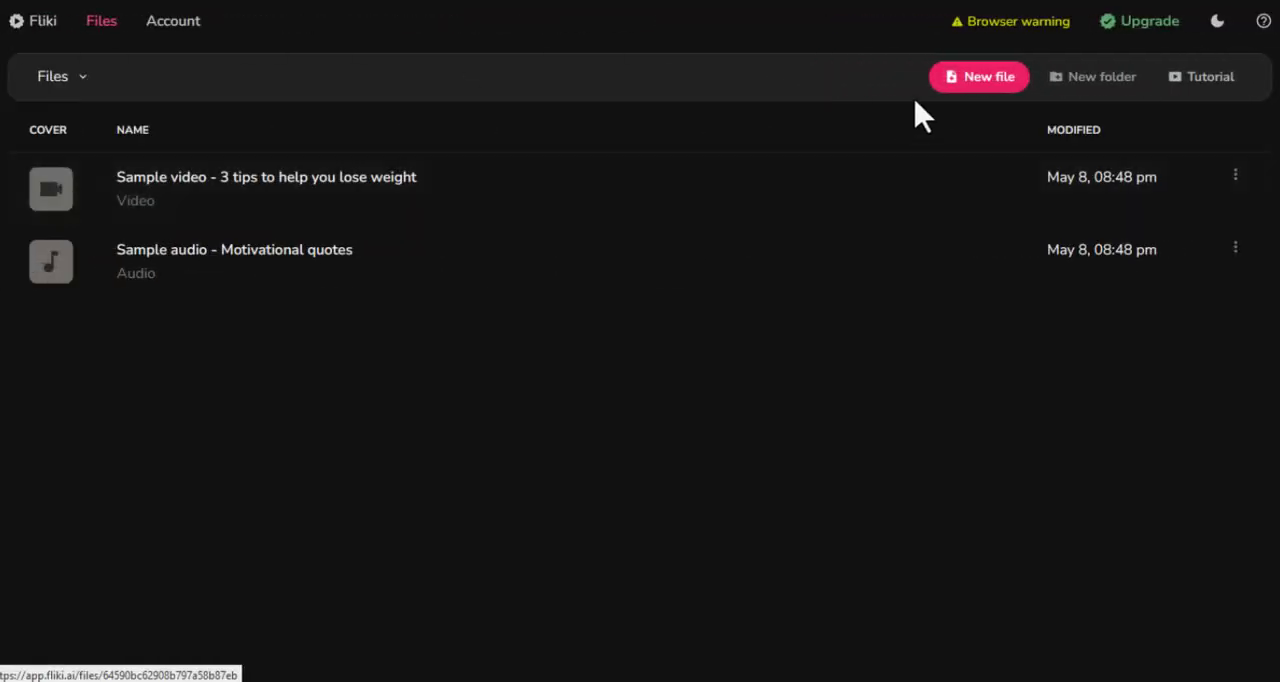
Create an empty English (United States) video file named 'First Project' and submit it.
left_click(979, 77)
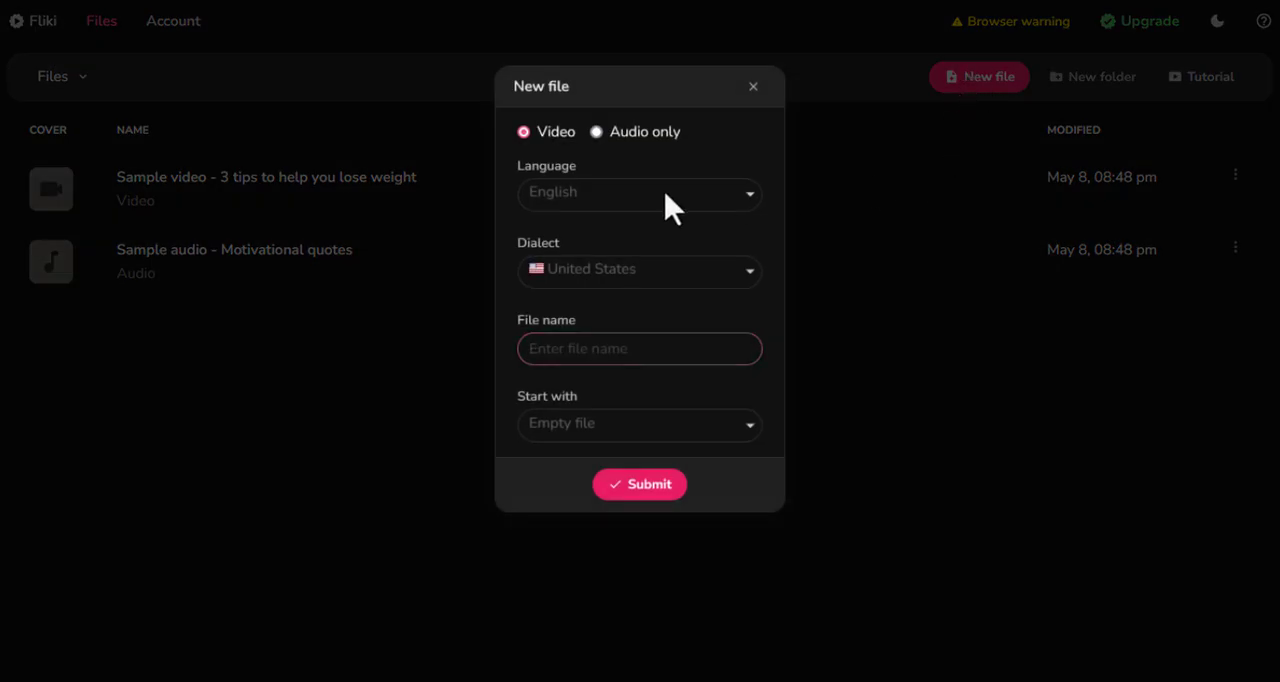
left_click(639, 192)
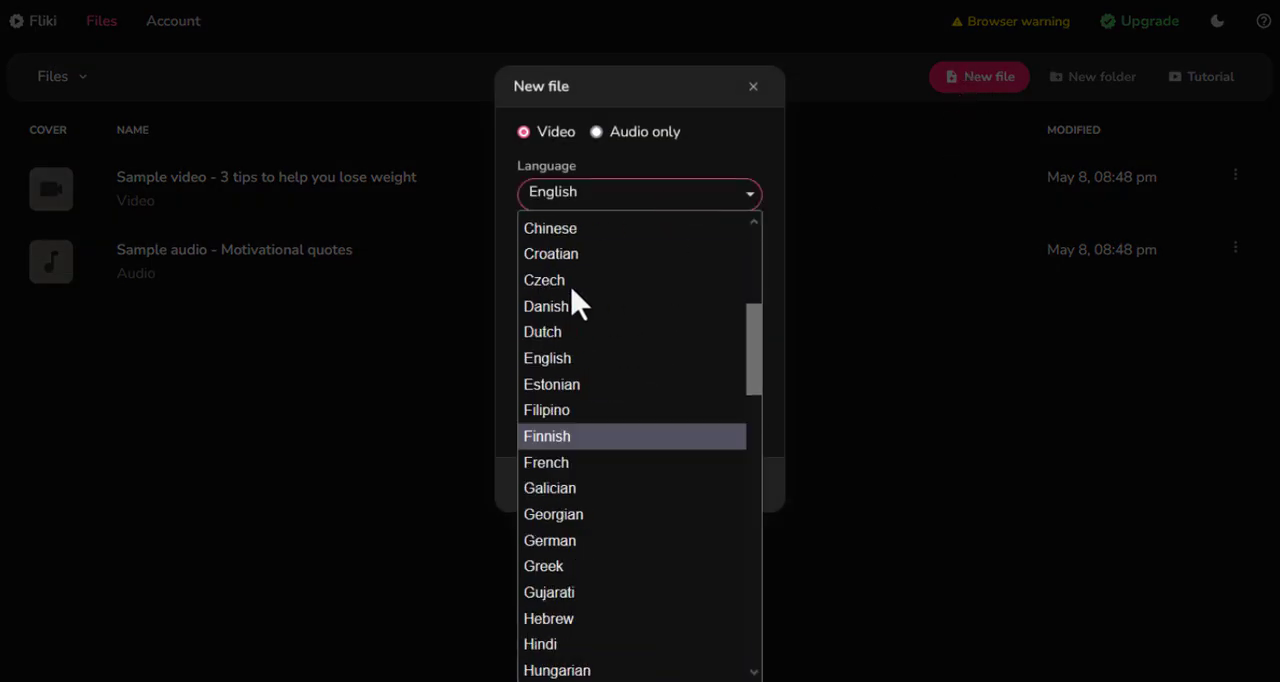
left_click(547, 358)
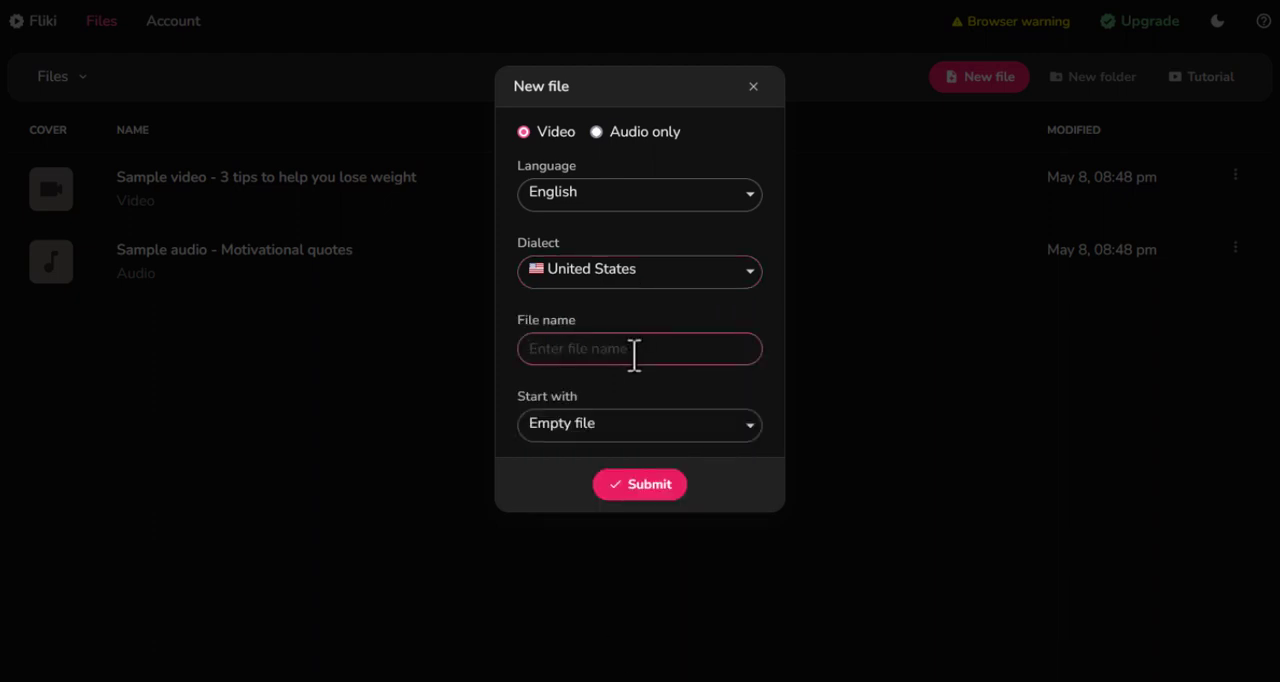
type("First Project")
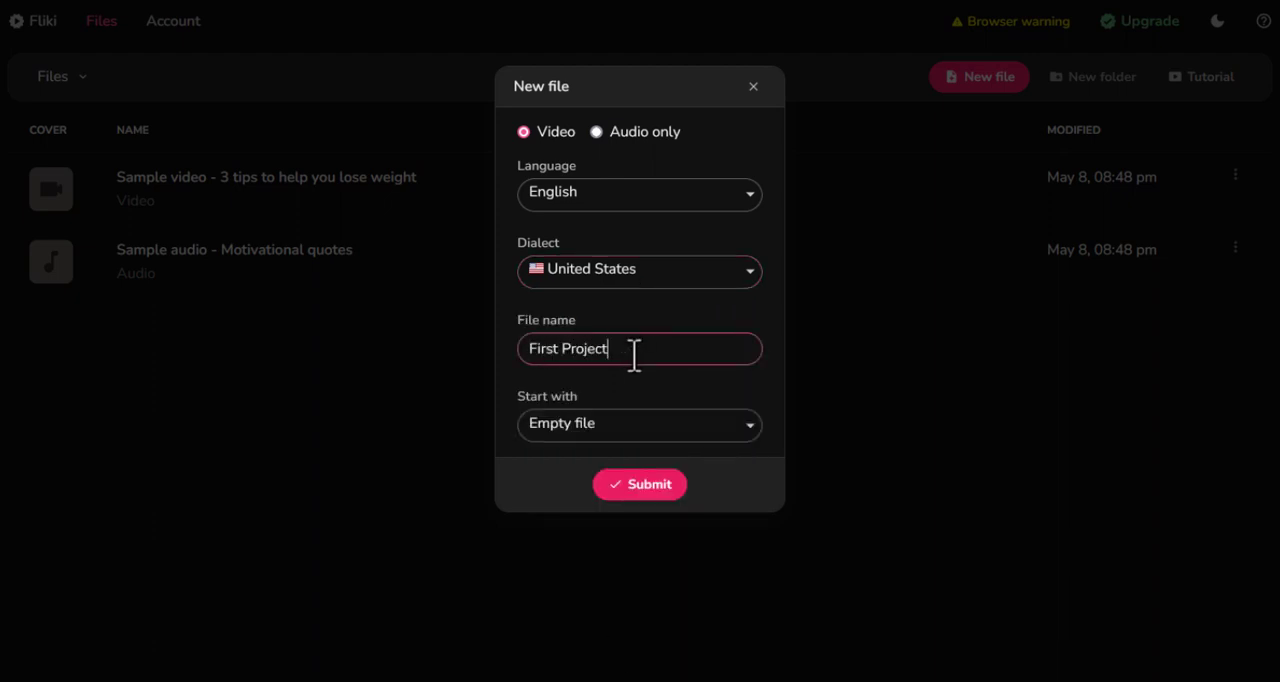
left_click(639, 424)
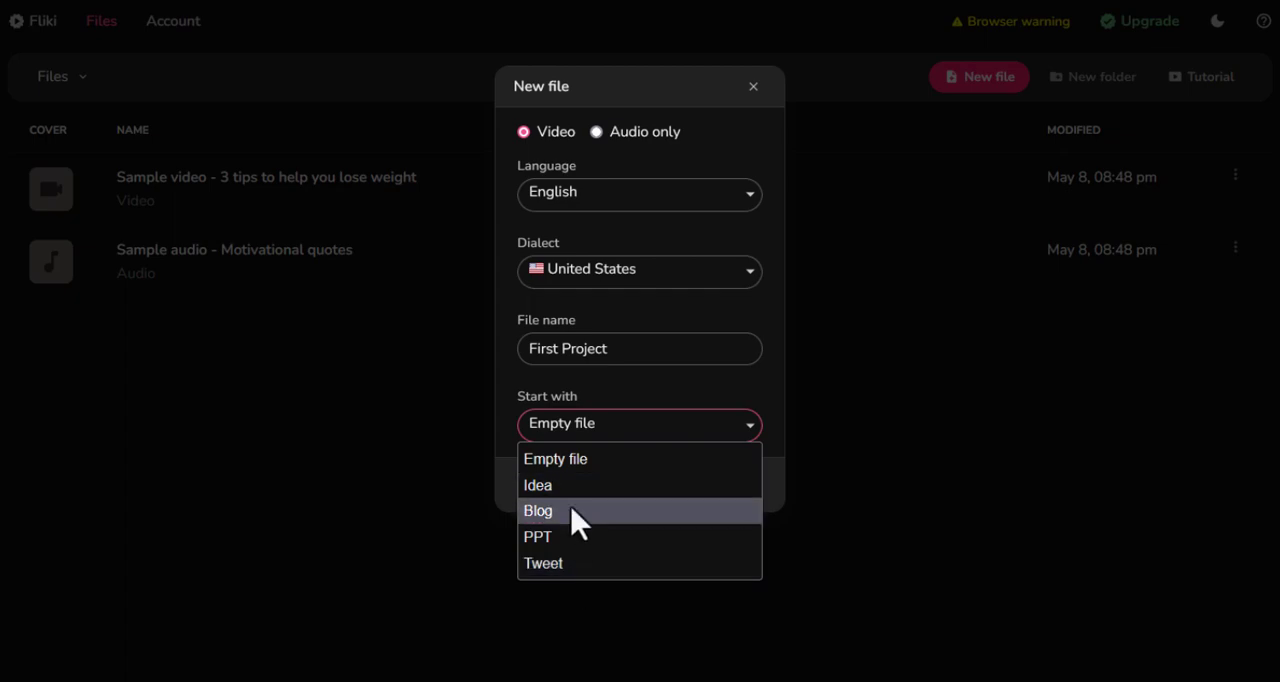
left_click(639, 484)
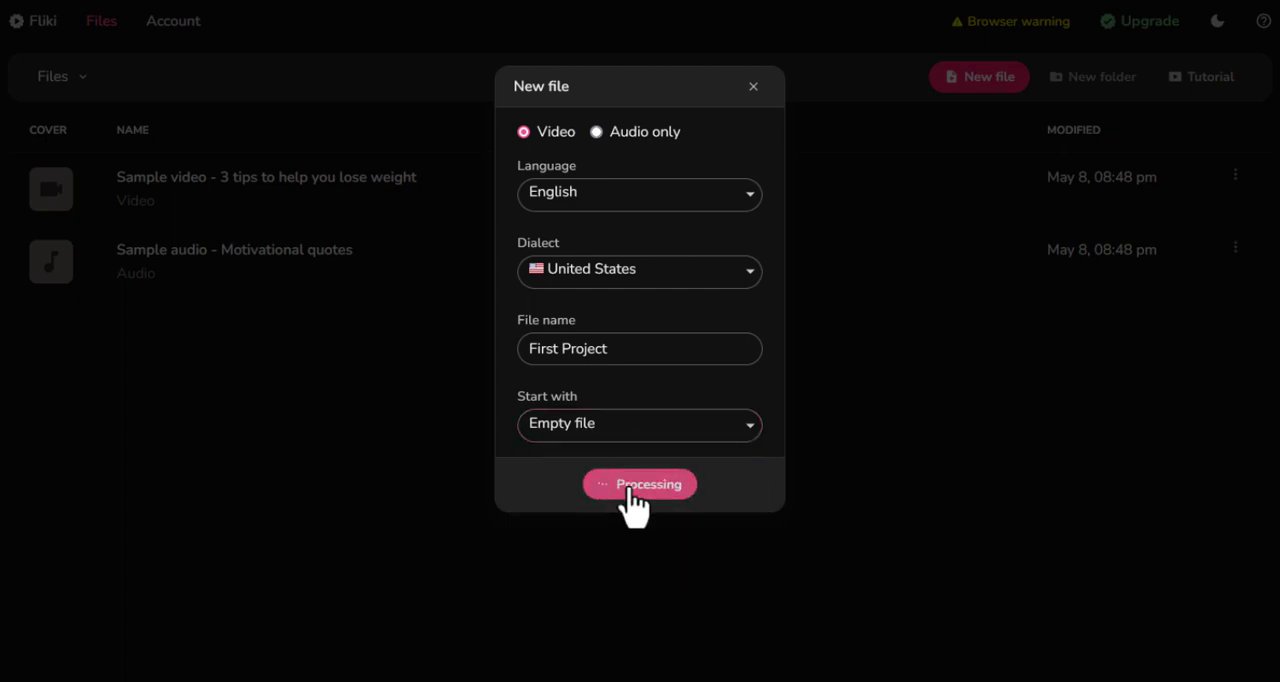
left_click(639, 484)
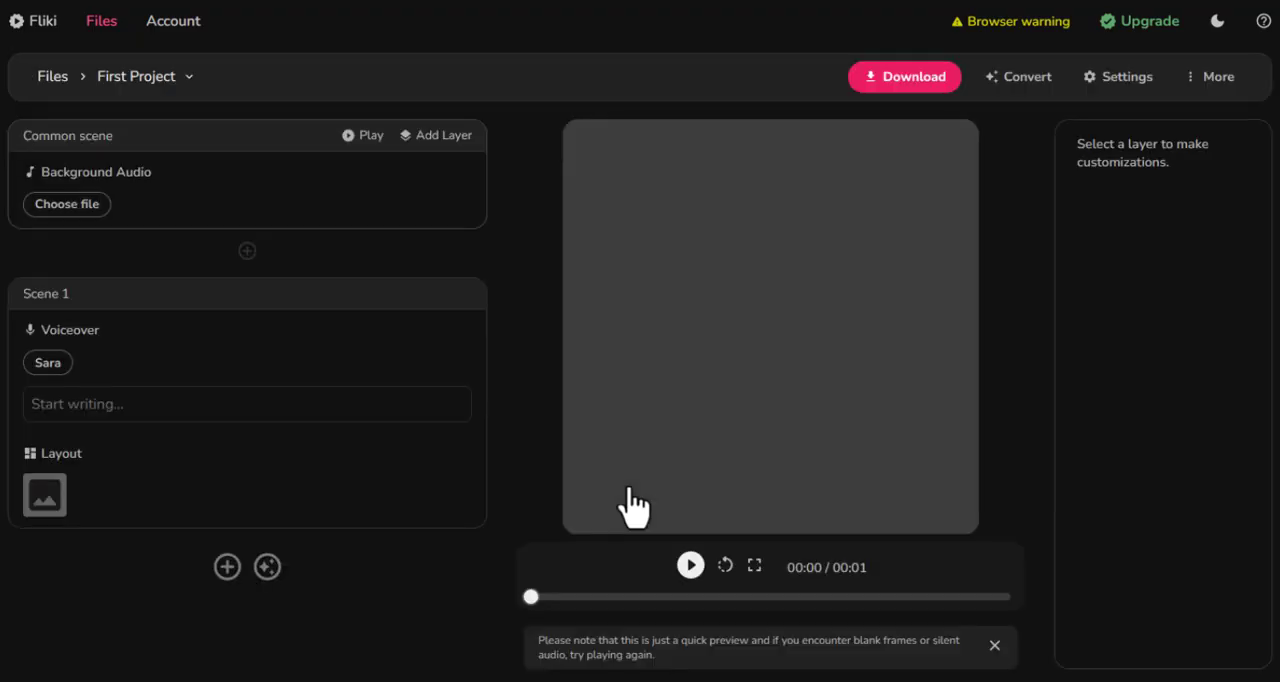
Set the project's aspect ratio to Portrait (9:16) in the video settings.
left_click(1117, 77)
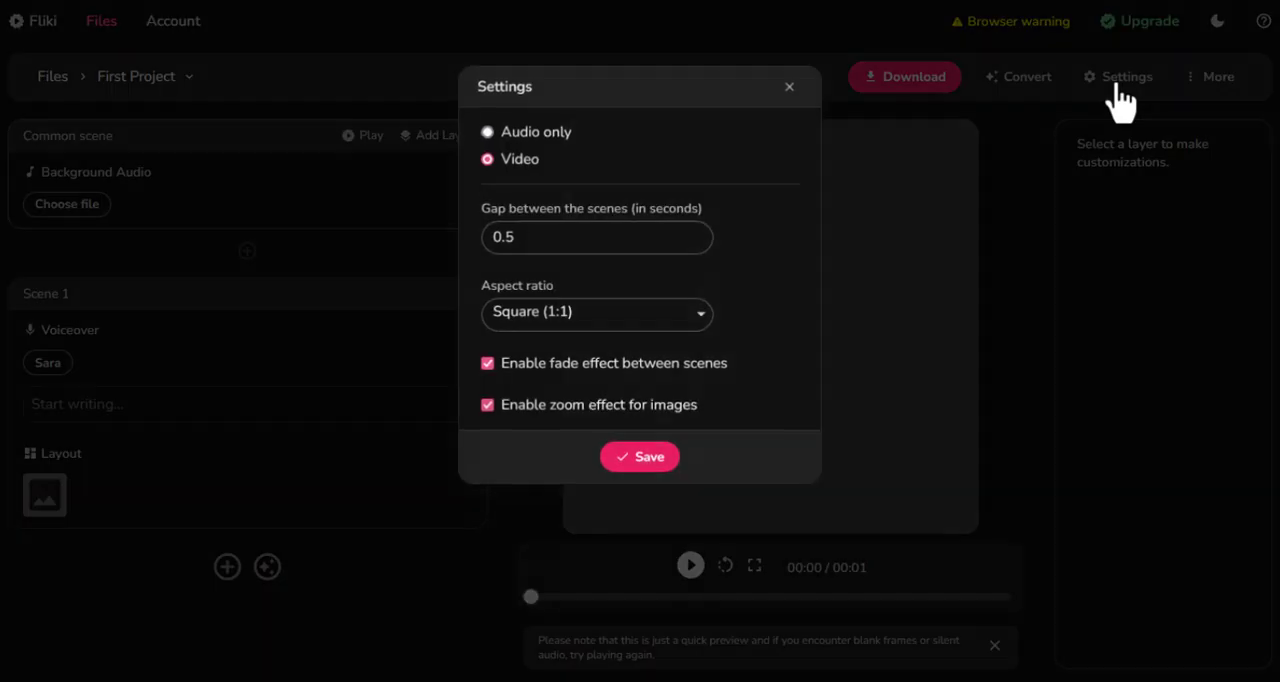
mouse_move(628, 237)
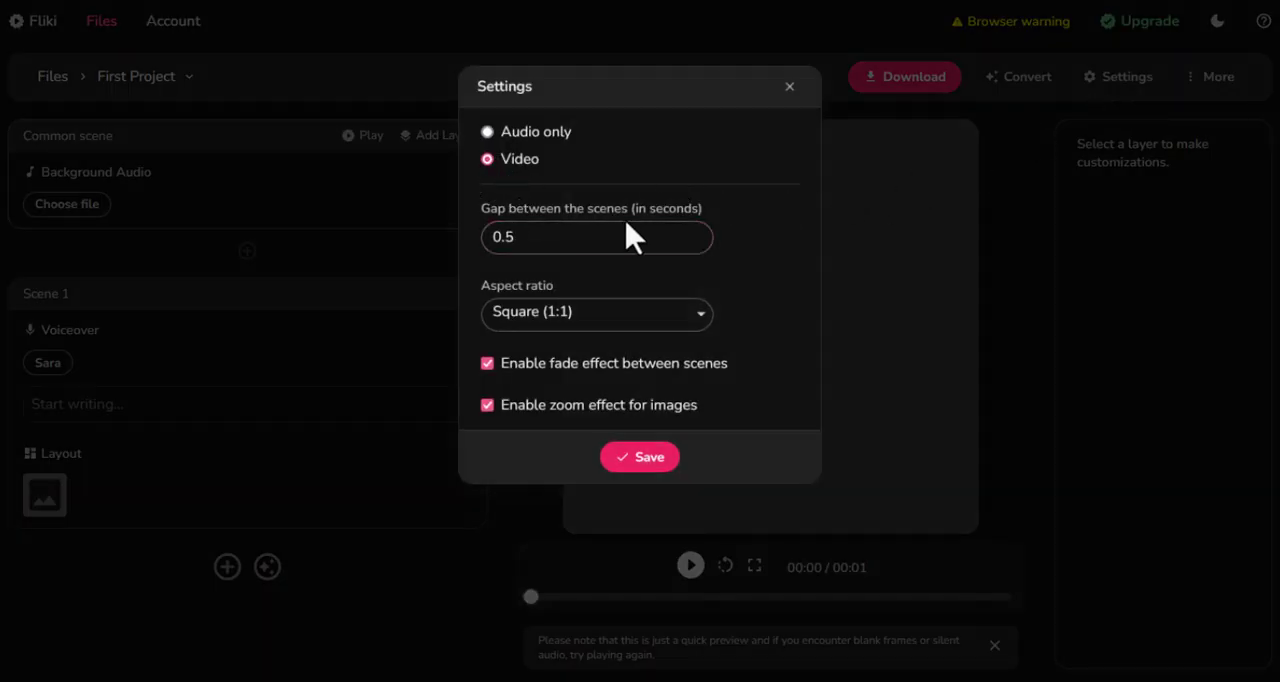
left_click(596, 311)
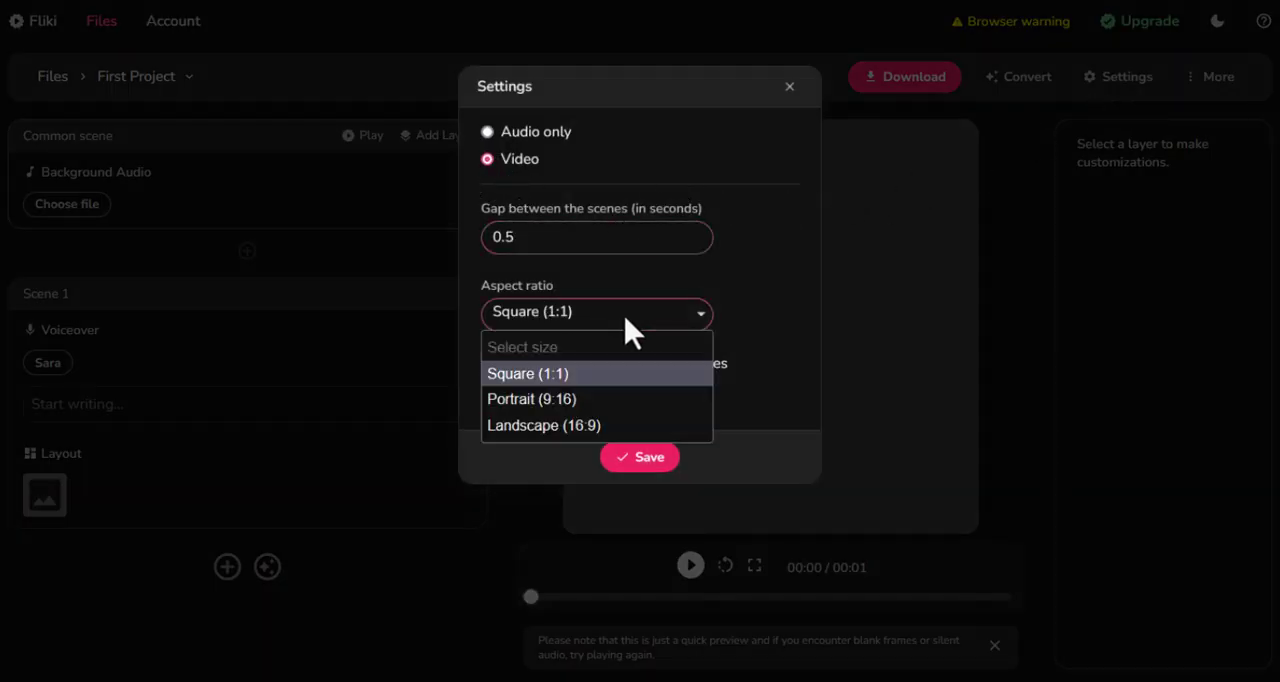
mouse_move(531, 399)
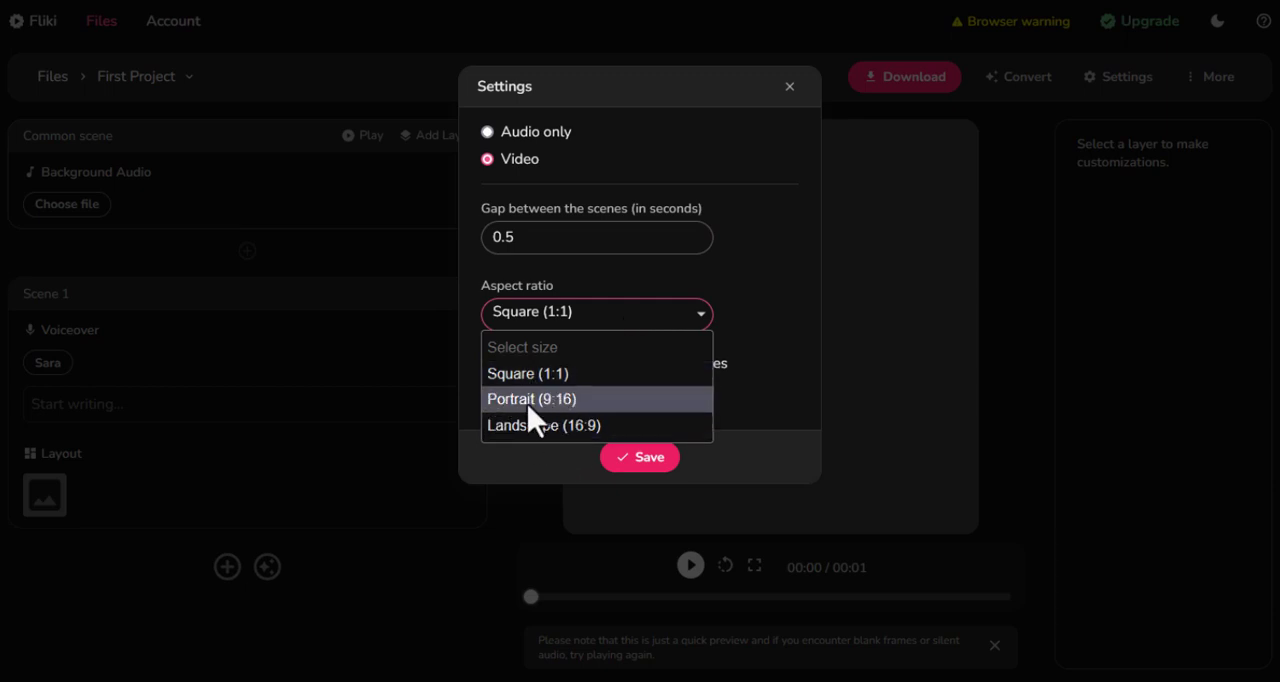
left_click(526, 399)
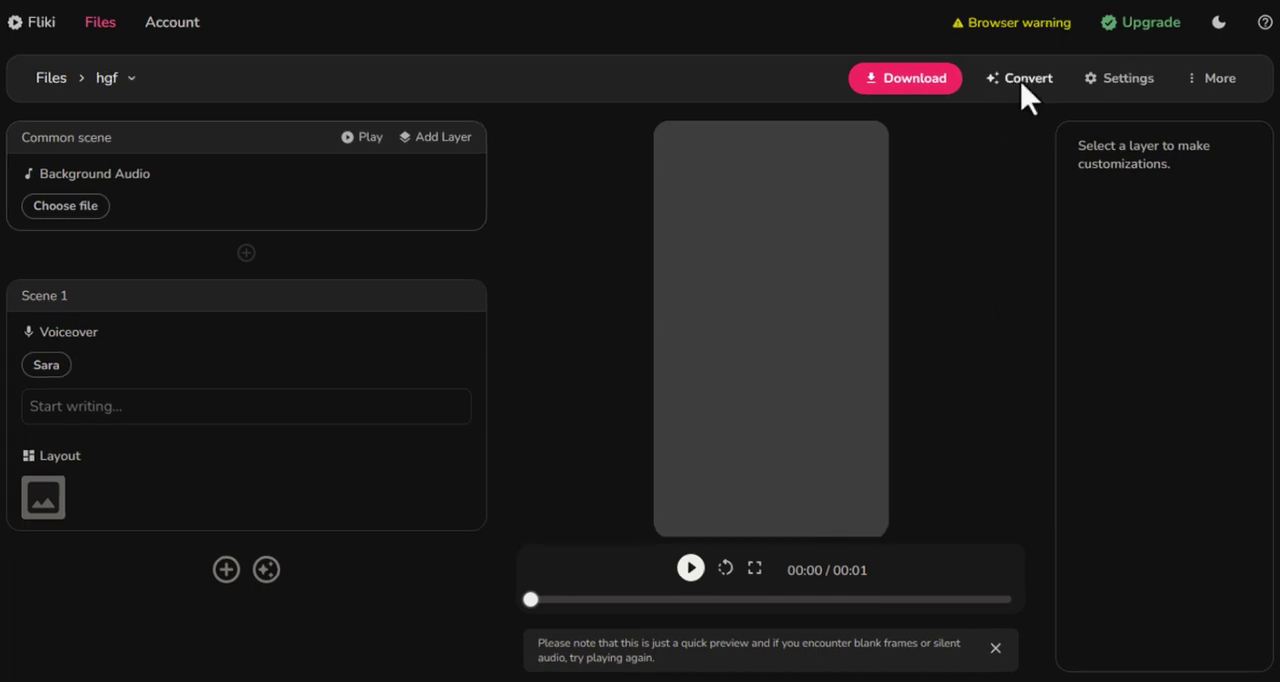
Show the Convert menu listing idea, blog, PPT and tweet to video.
left_click(1026, 78)
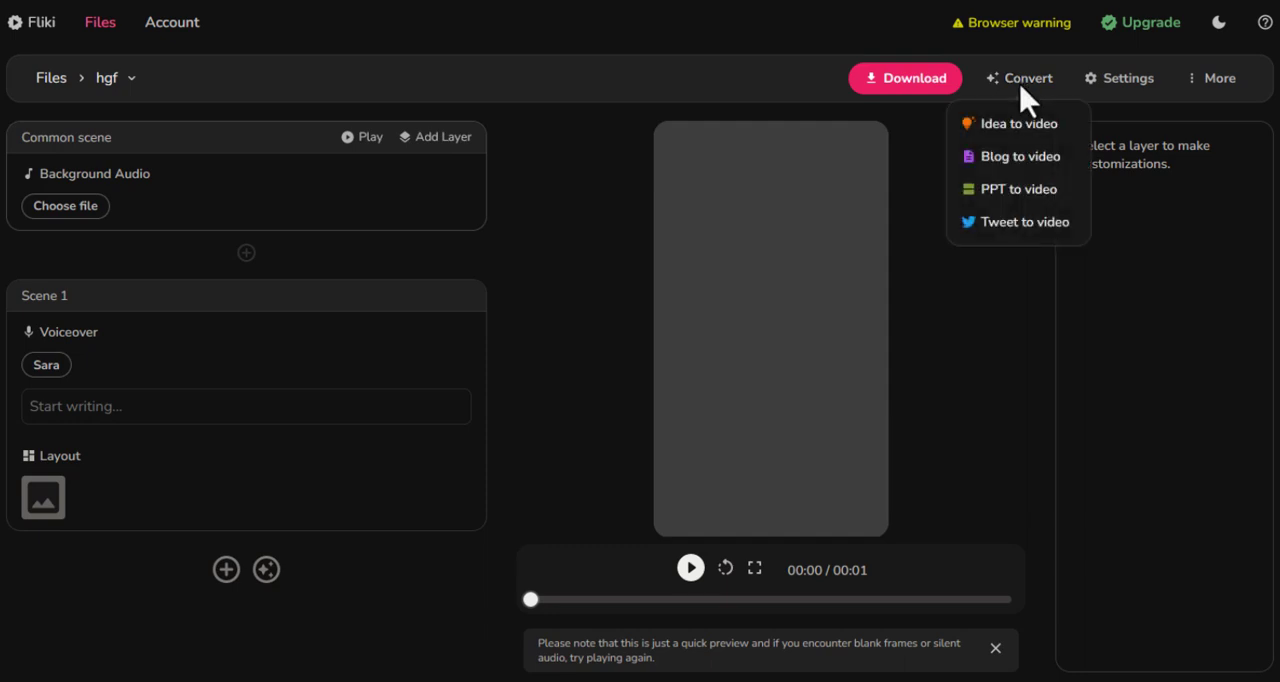
mouse_move(1018, 140)
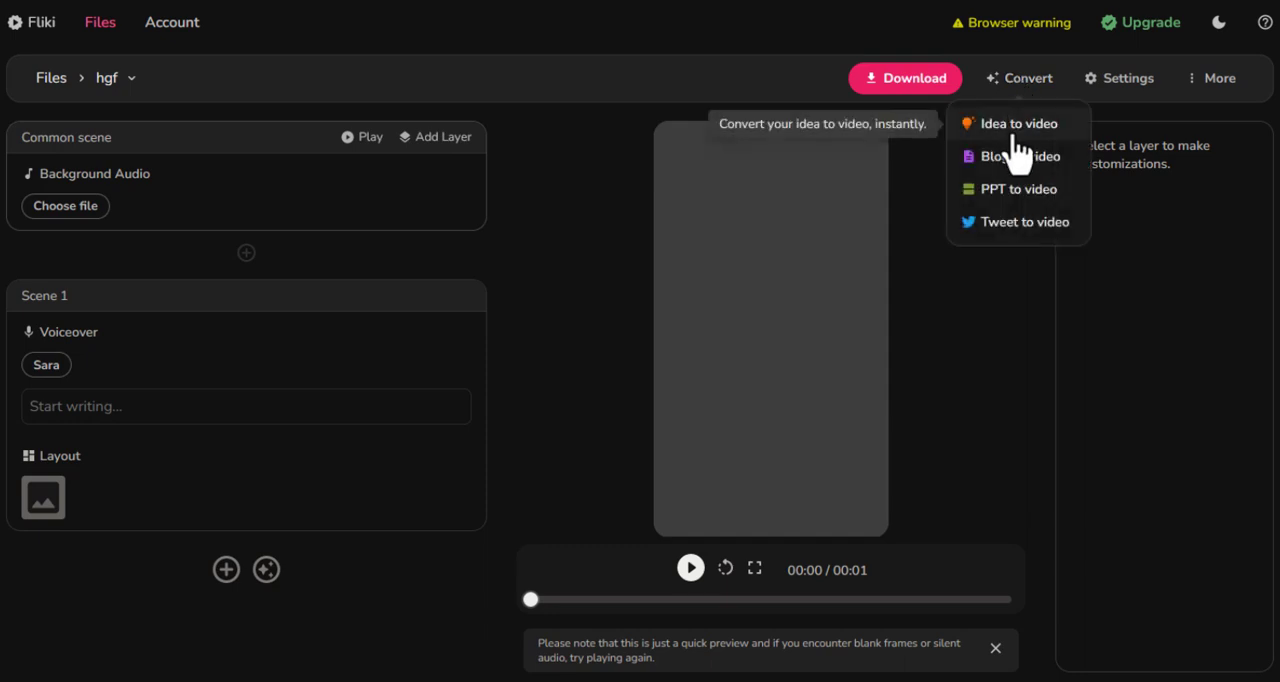
mouse_move(1013, 160)
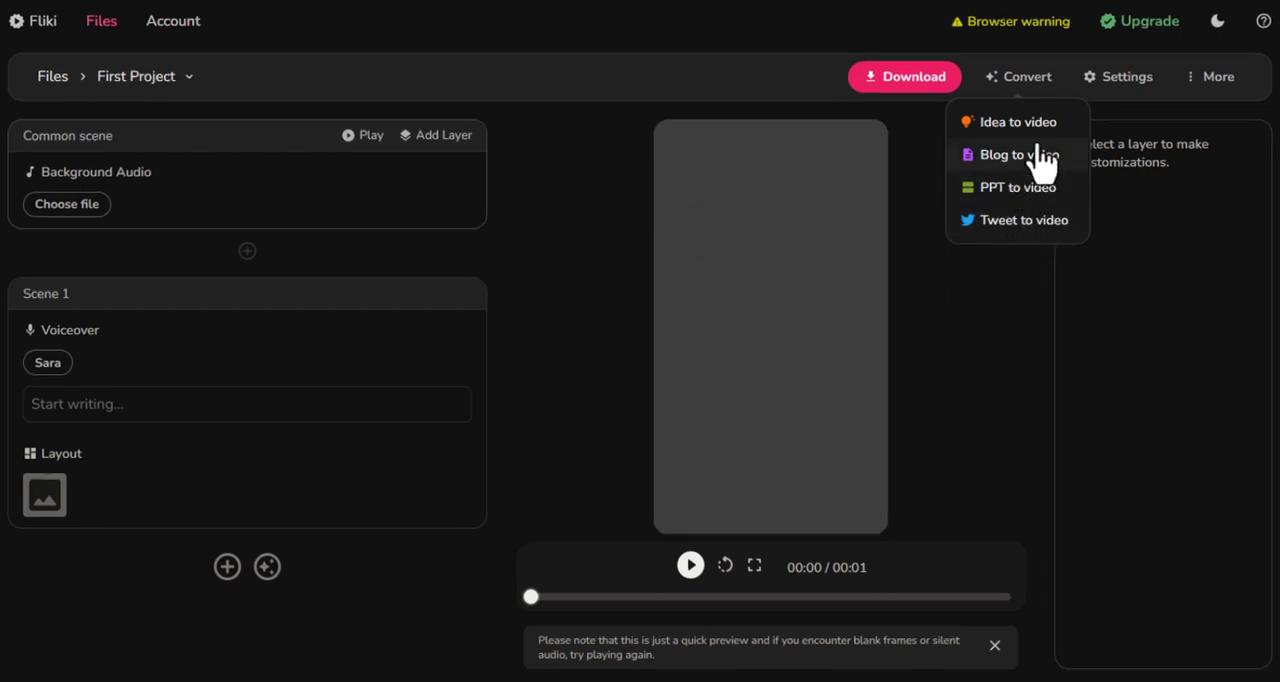
Generate a short Informational-style video from the idea 'Life of Cat'.
left_click(1013, 121)
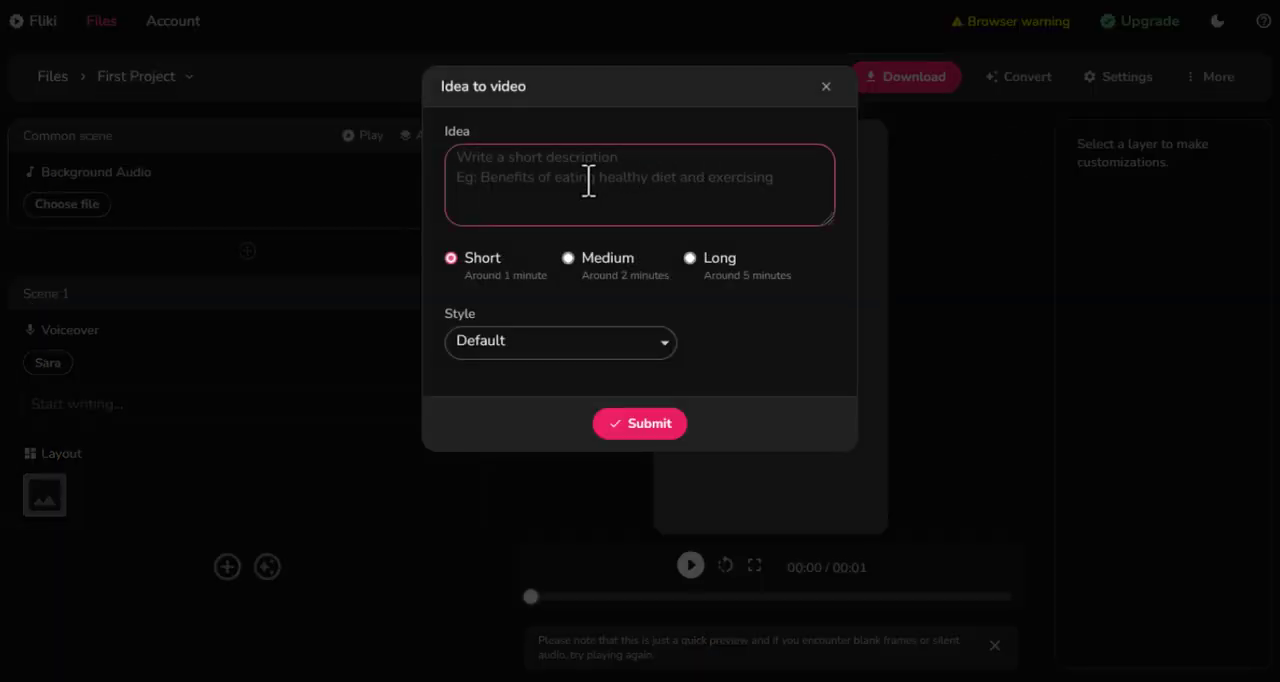
type("Life")
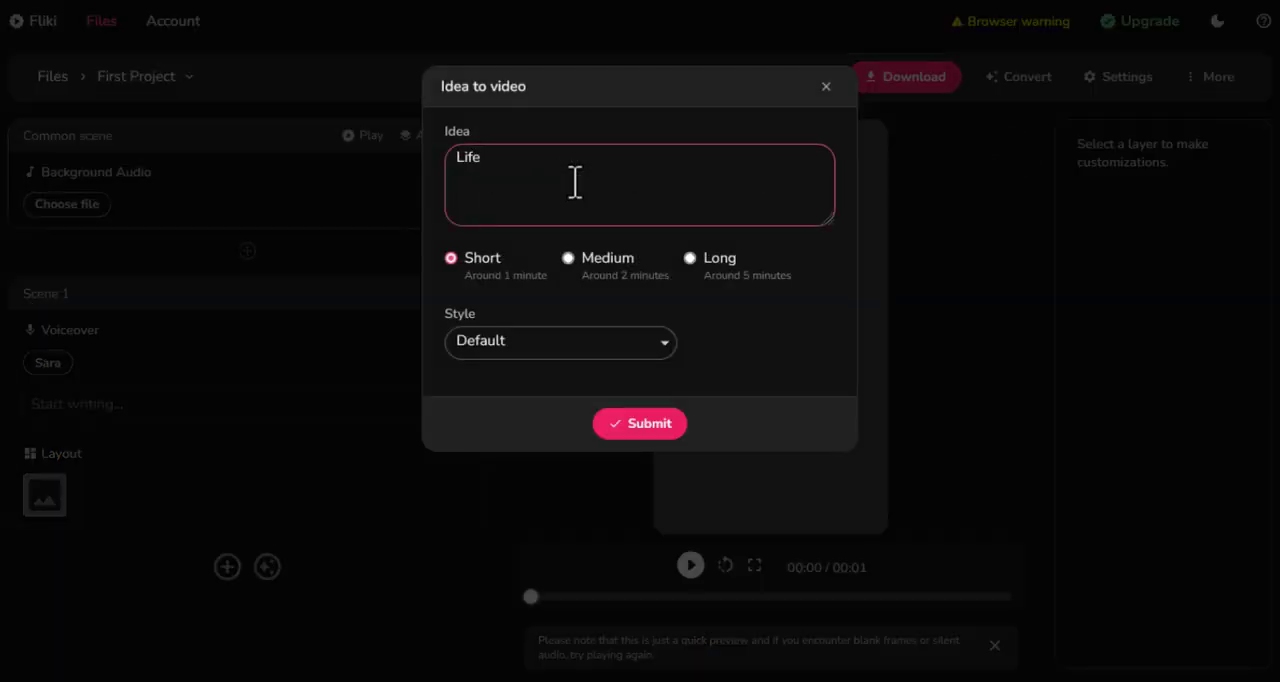
type("of Cat")
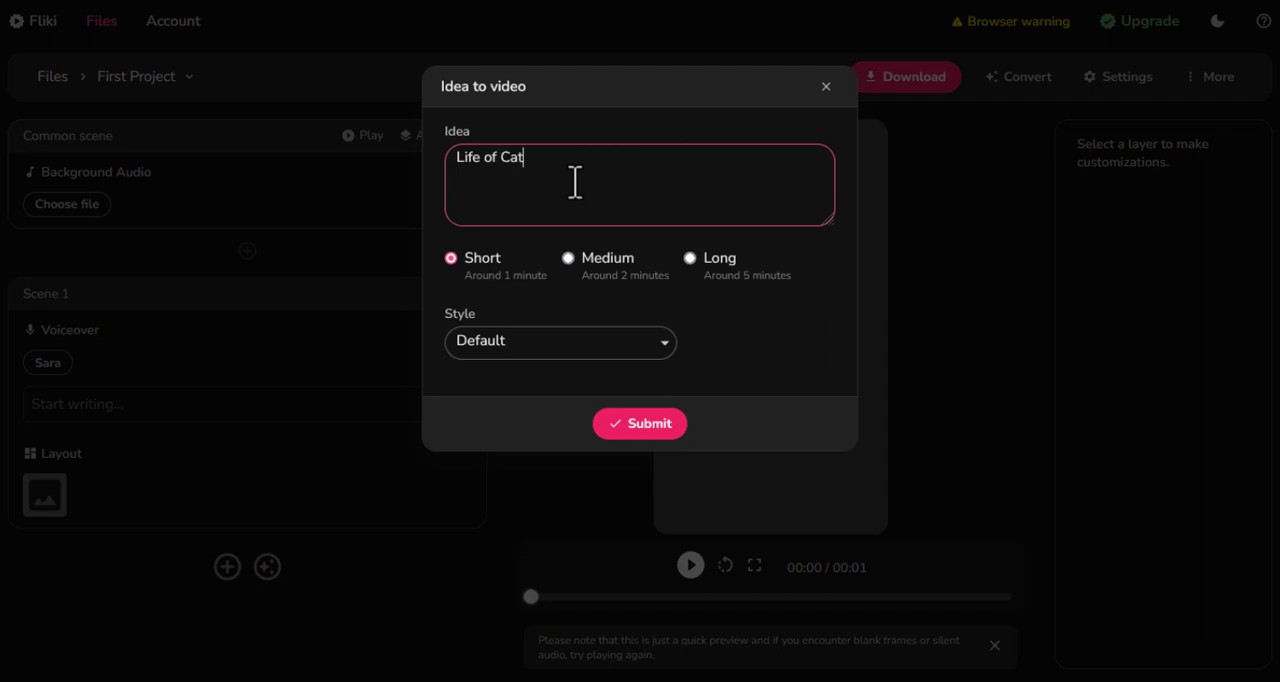
left_click(568, 258)
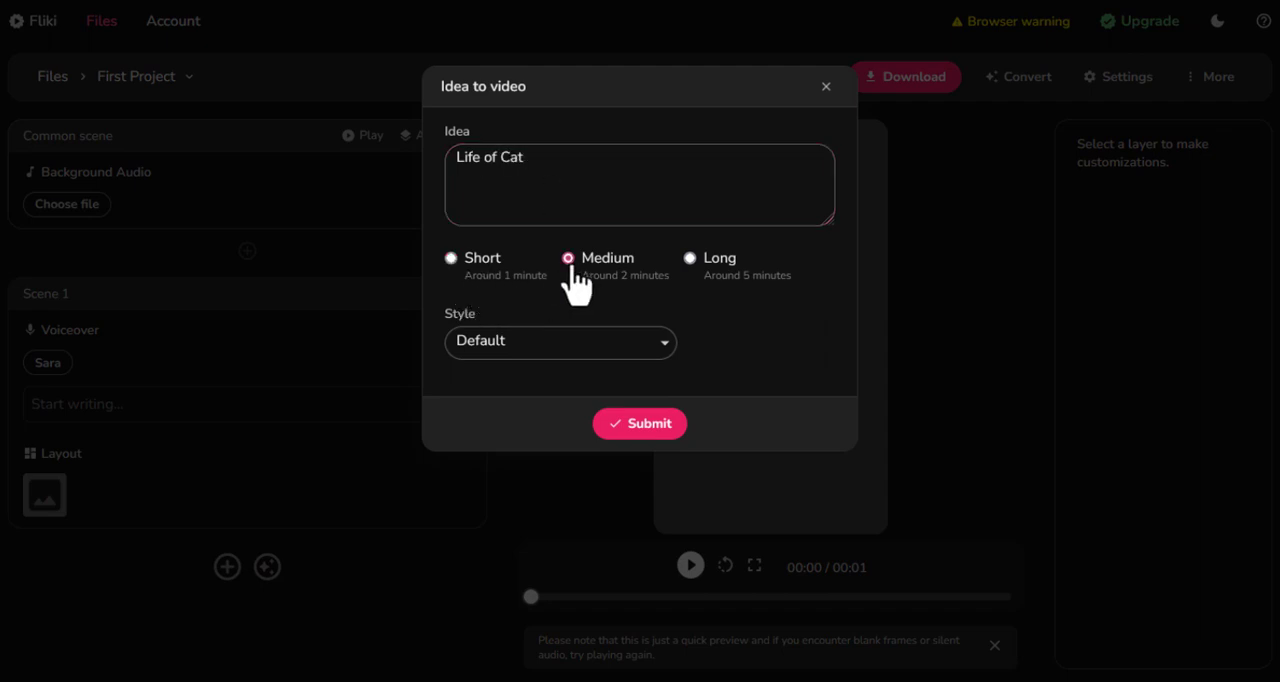
left_click(689, 258)
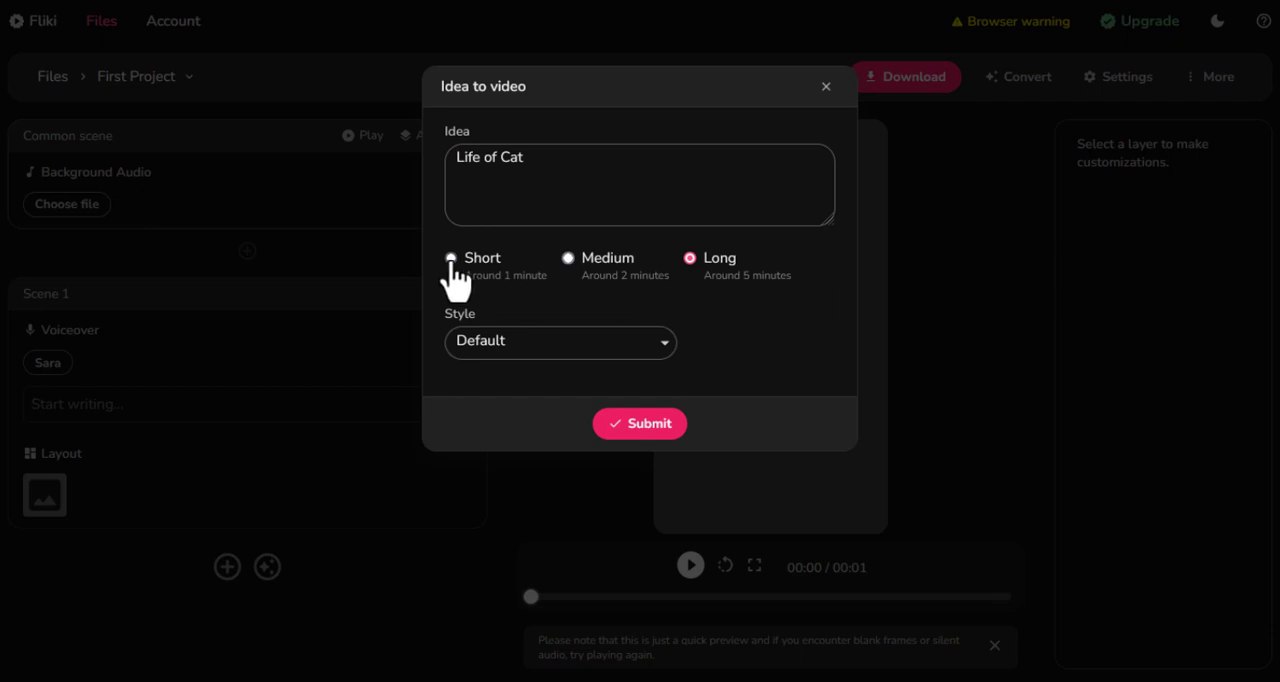
left_click(560, 342)
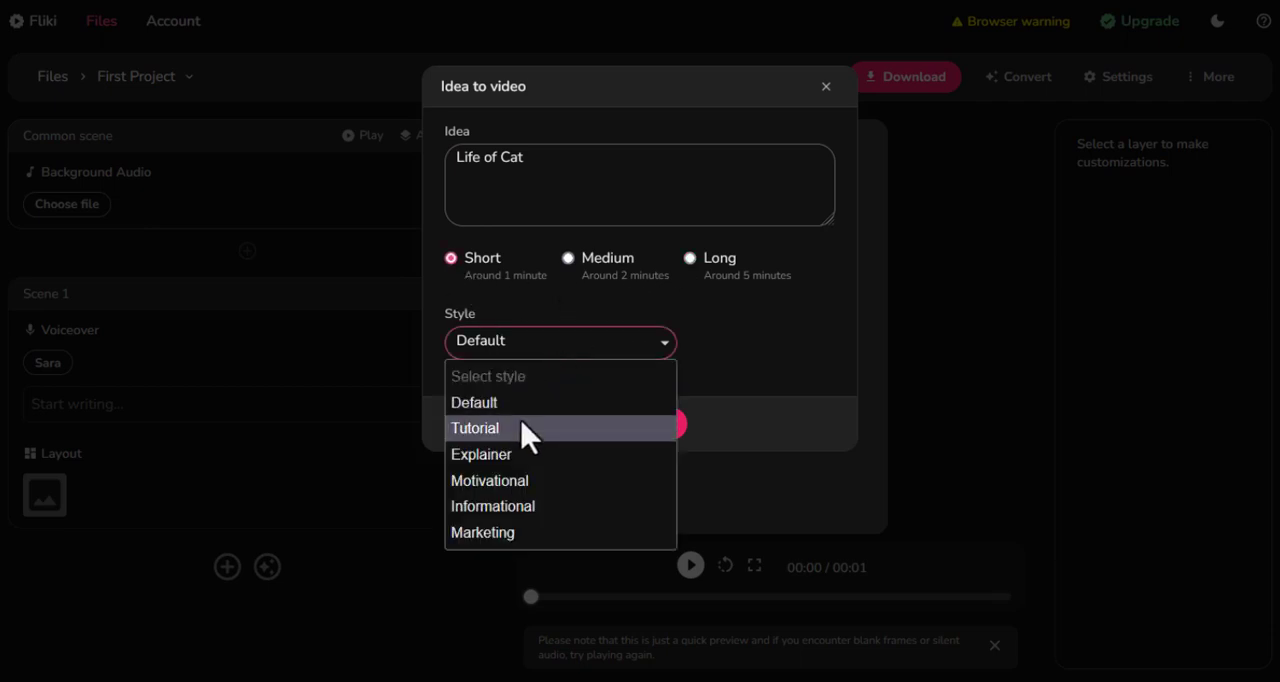
mouse_move(504, 491)
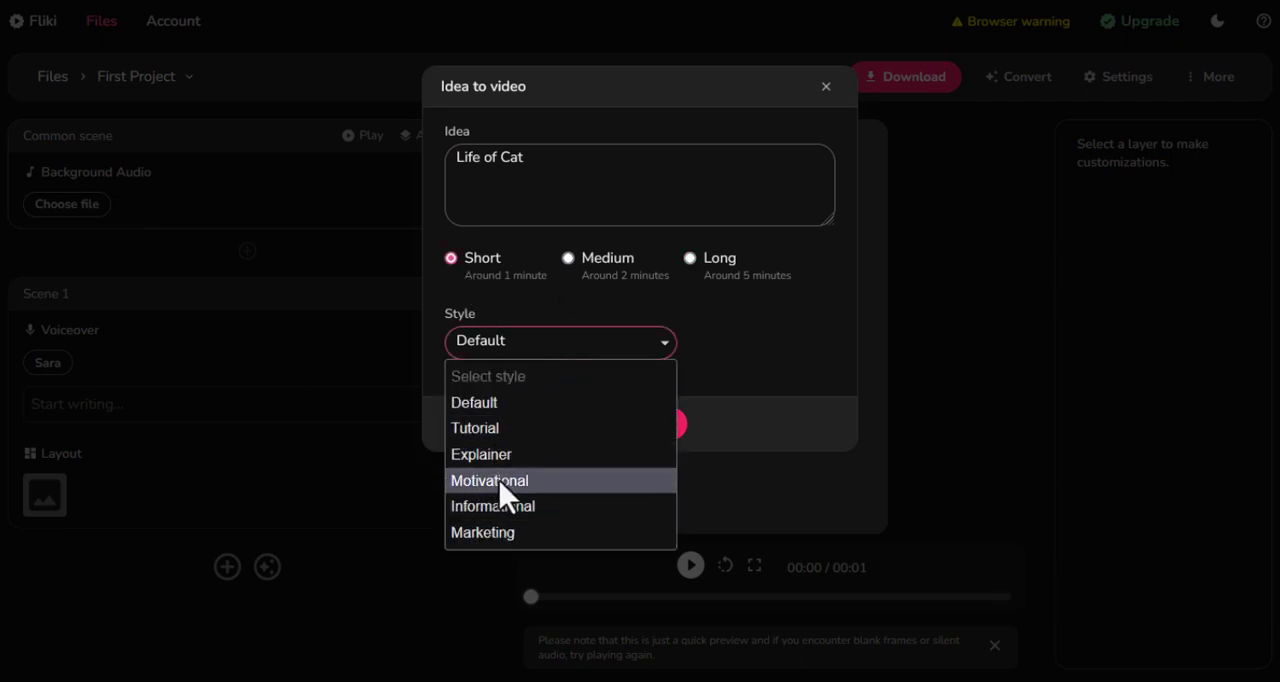
left_click(493, 506)
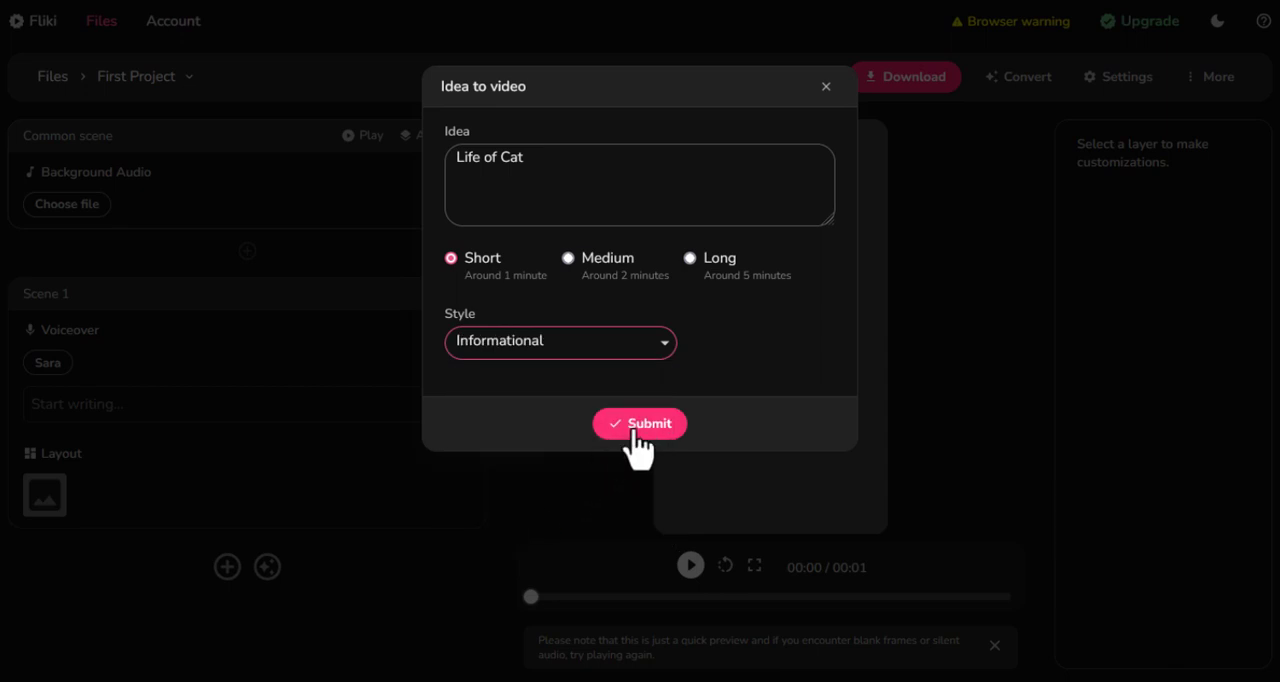
left_click(639, 423)
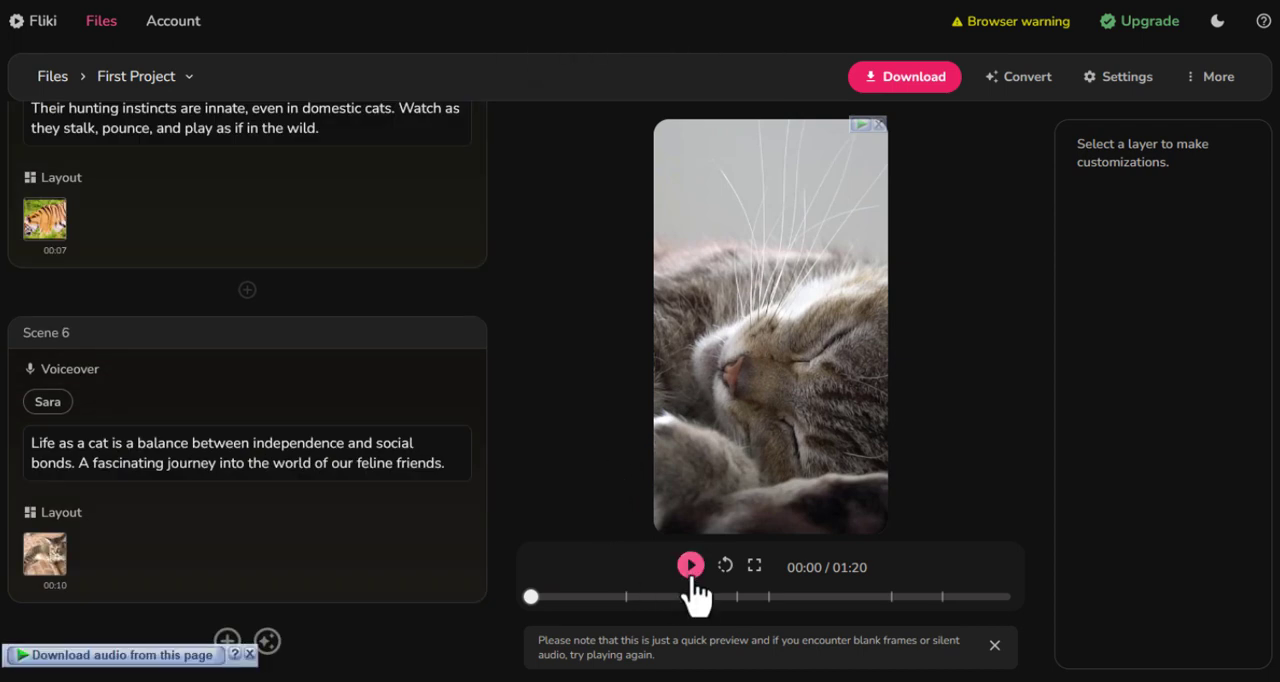
Play the preview of the generated Life of Cat video.
left_click(692, 567)
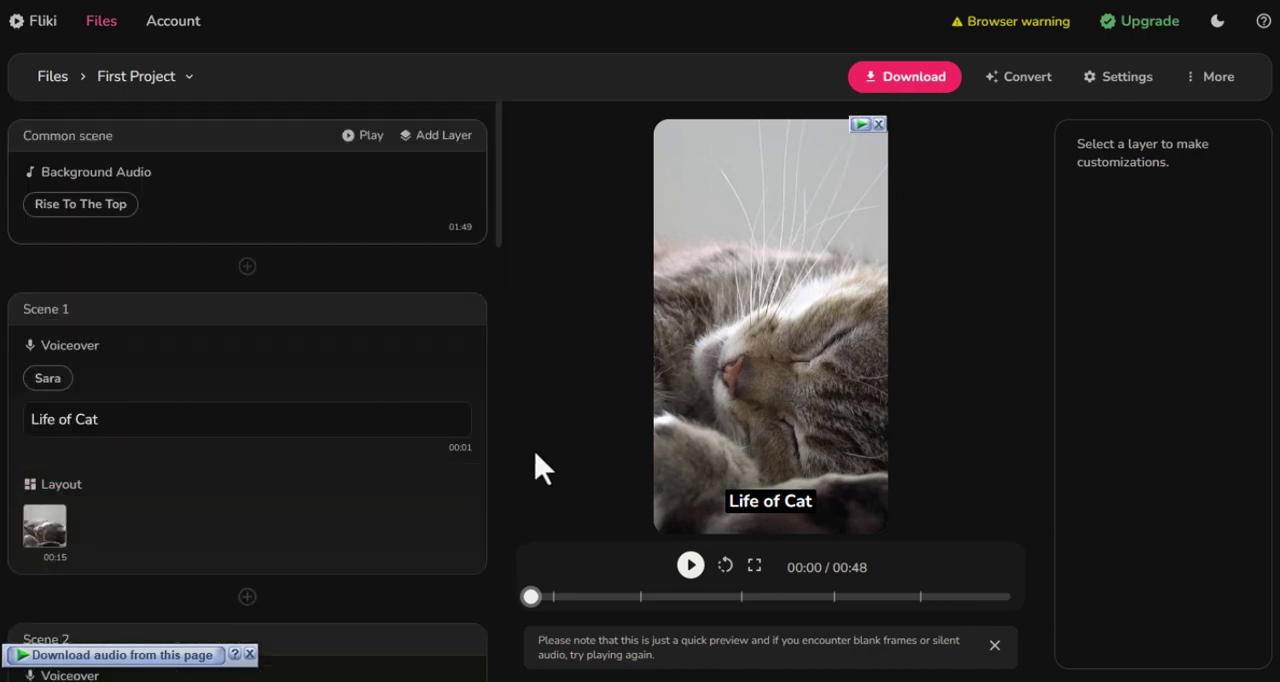
mouse_move(80, 204)
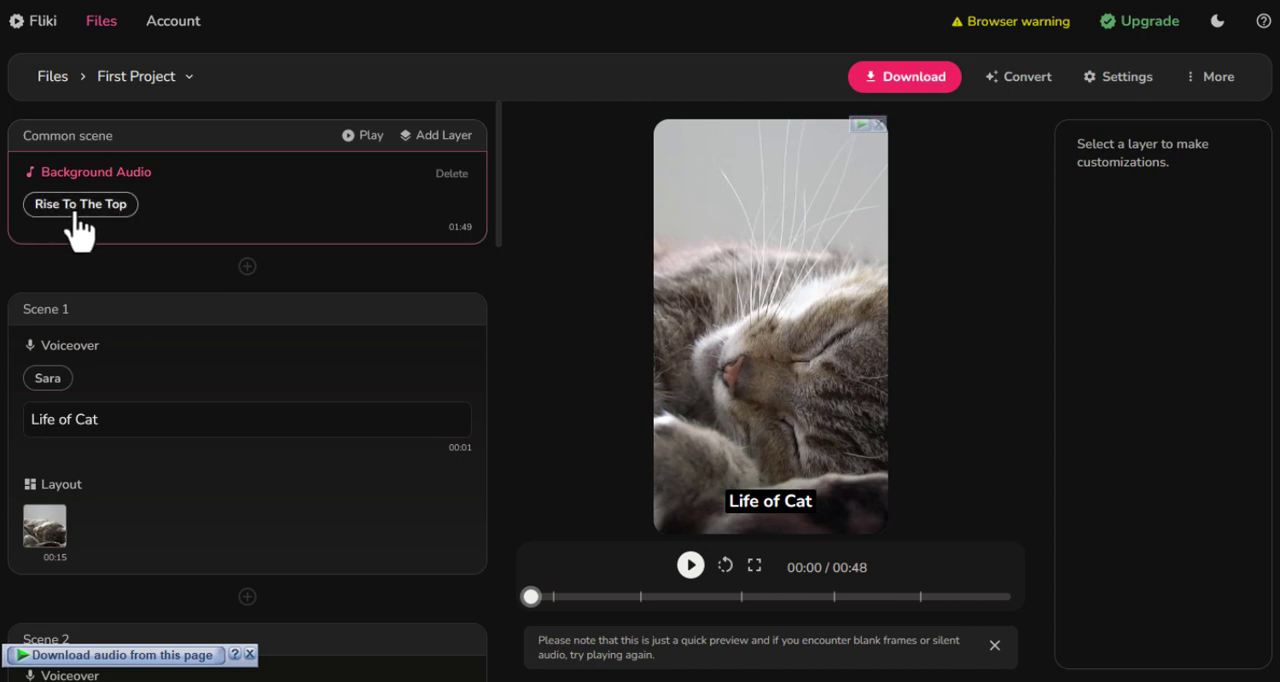
Browse the stock music, preview Sunsets and set it as the background audio.
left_click(80, 204)
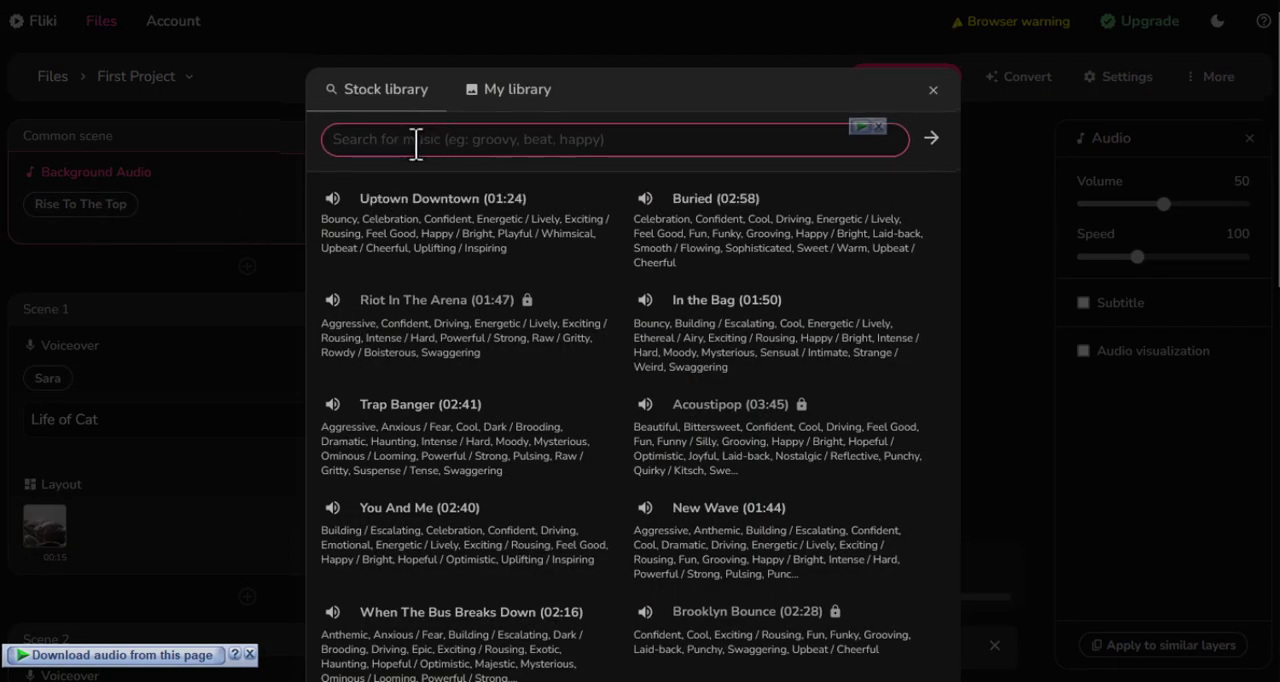
left_click(518, 89)
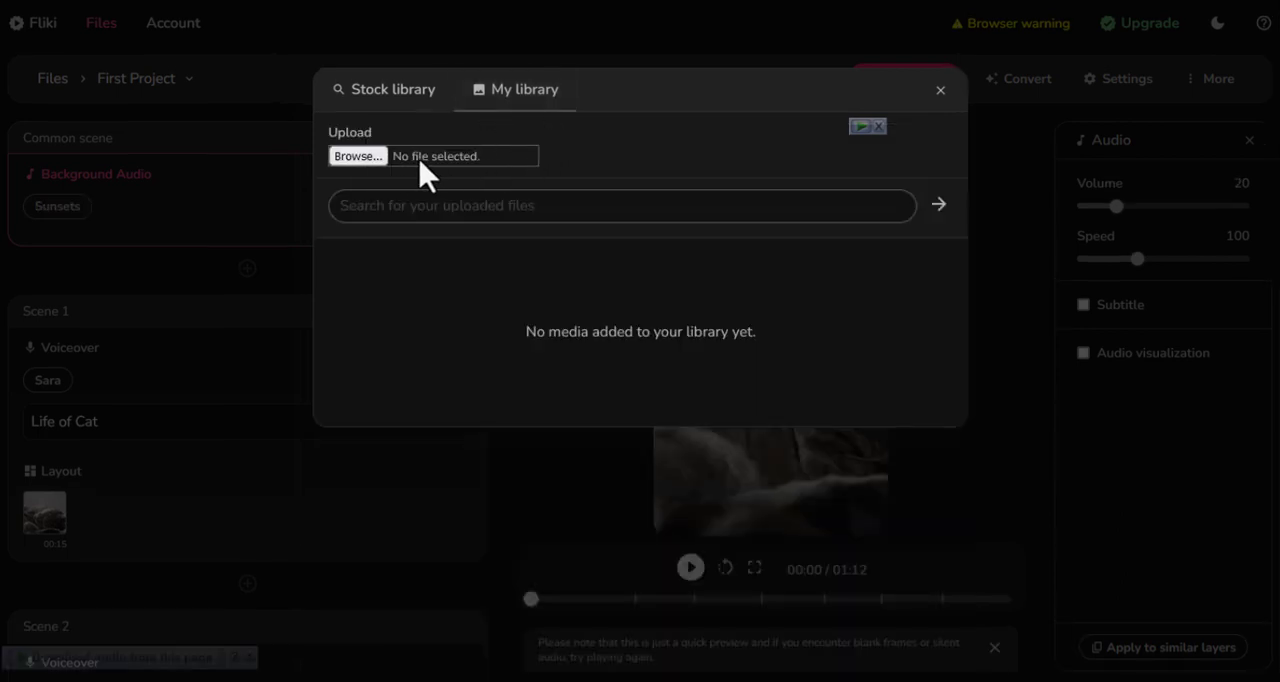
left_click(392, 89)
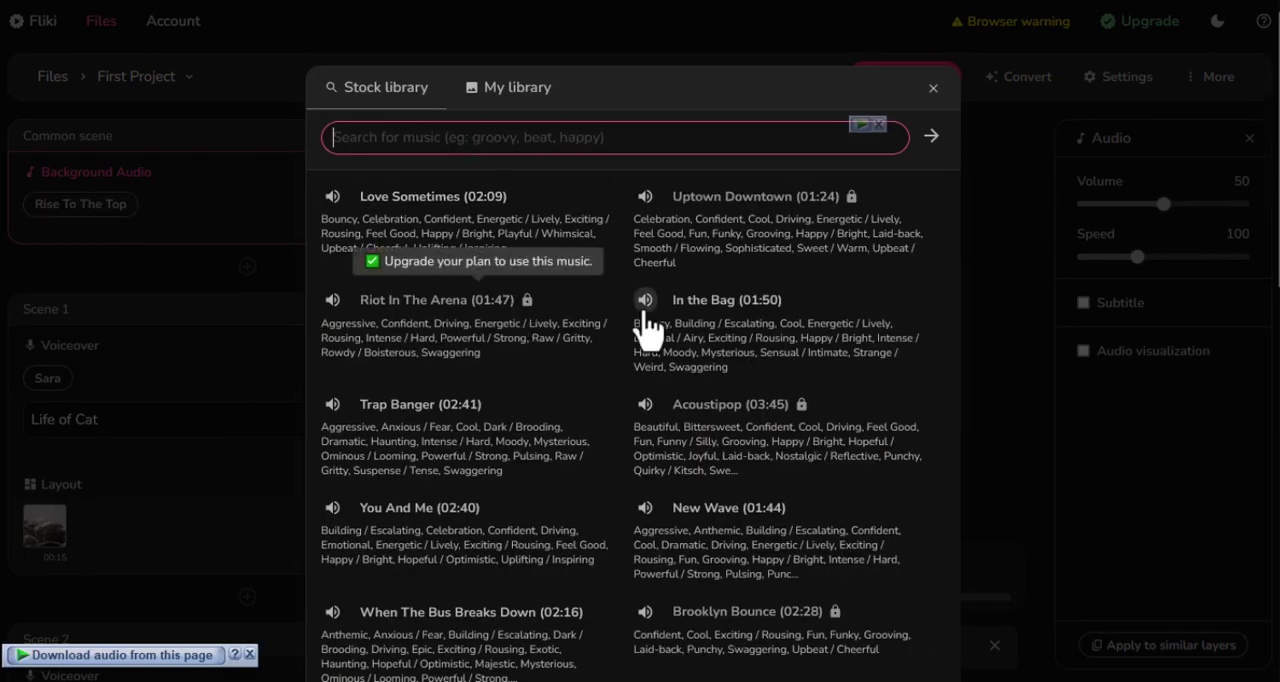
scroll("down", 3)
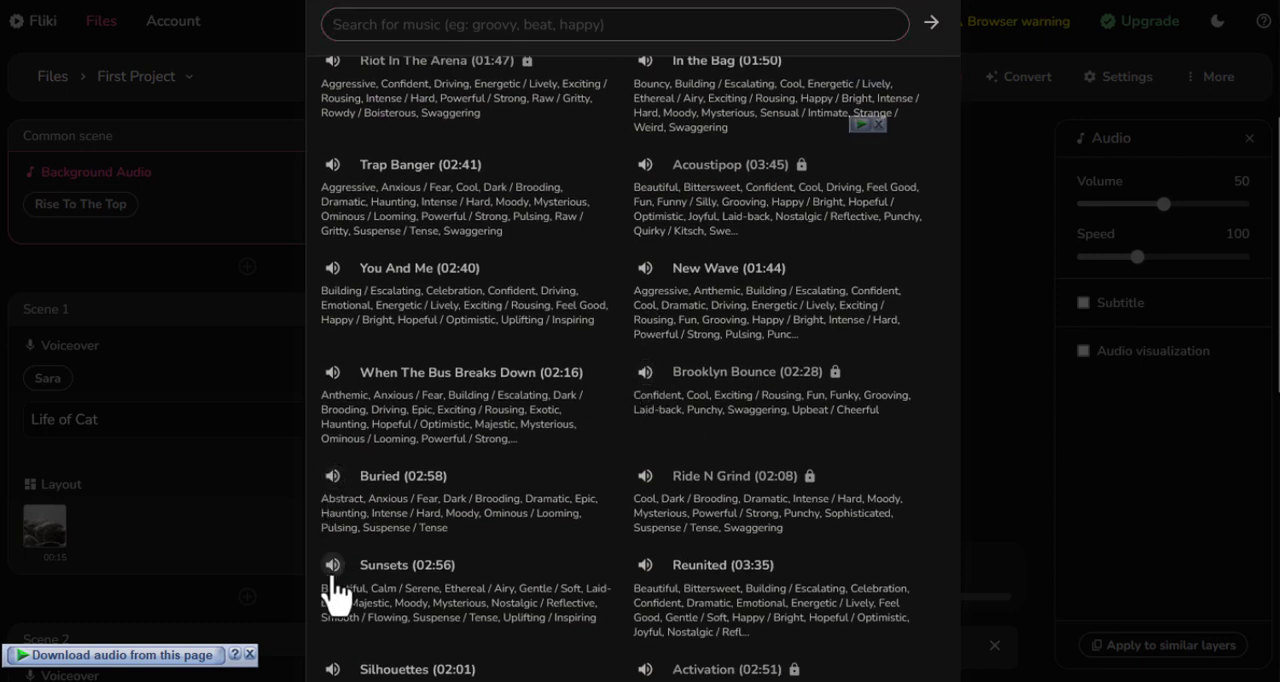
left_click(332, 564)
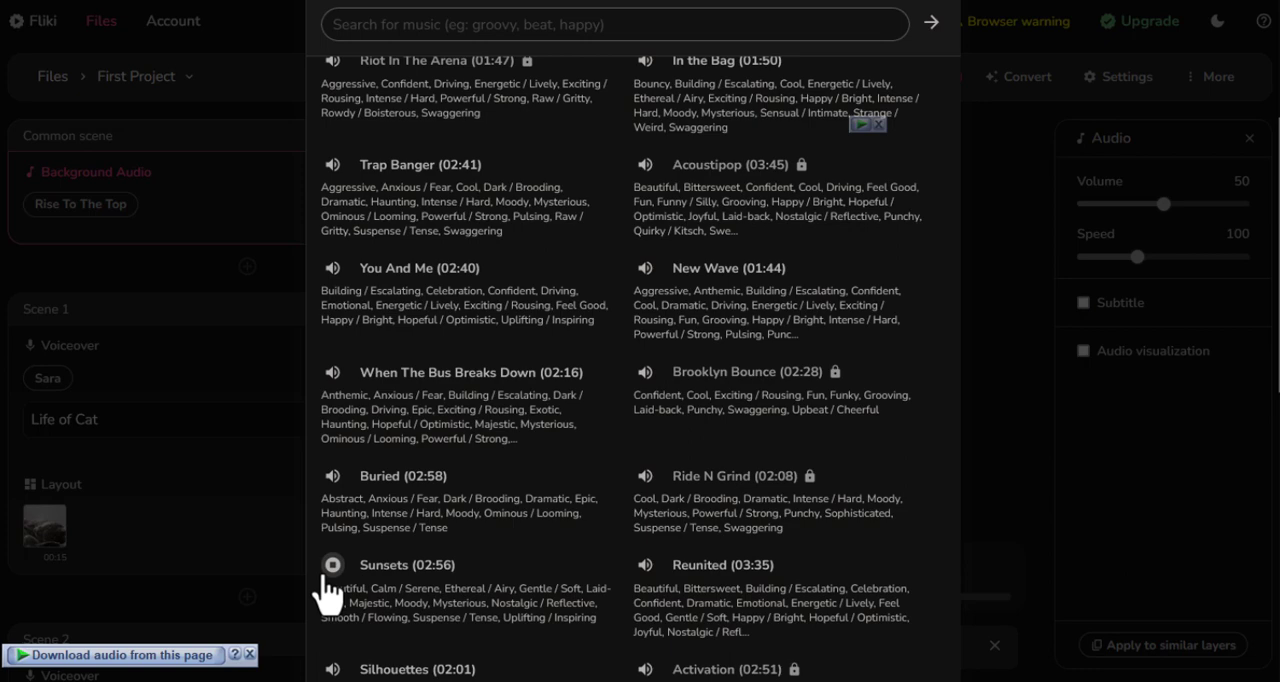
scroll("down", 3)
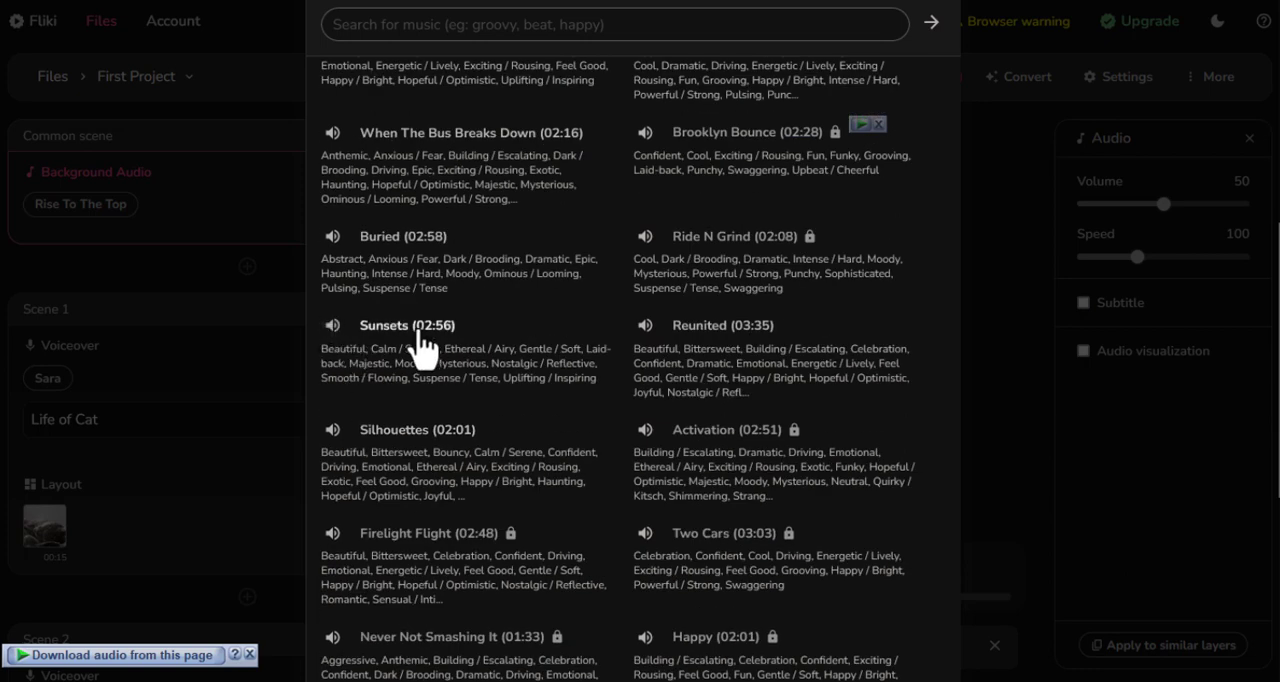
left_click(384, 325)
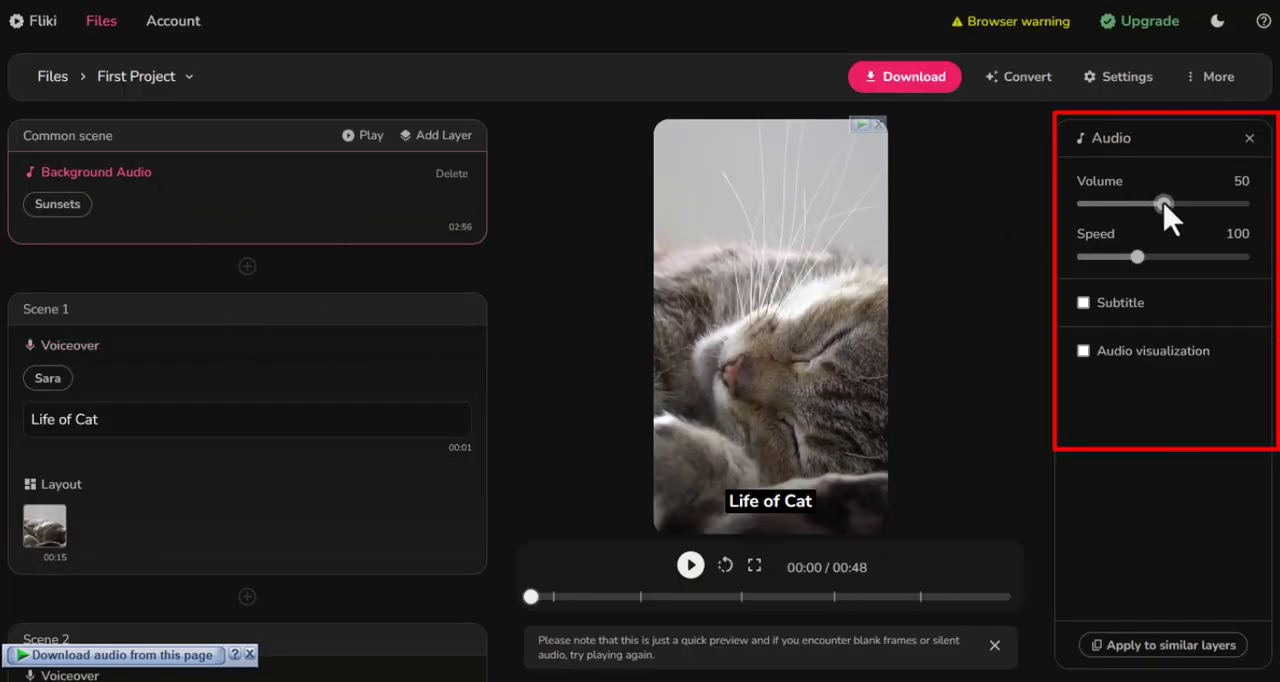
Lower the background music volume to 20.
left_click_drag(1163, 204, 1115, 204)
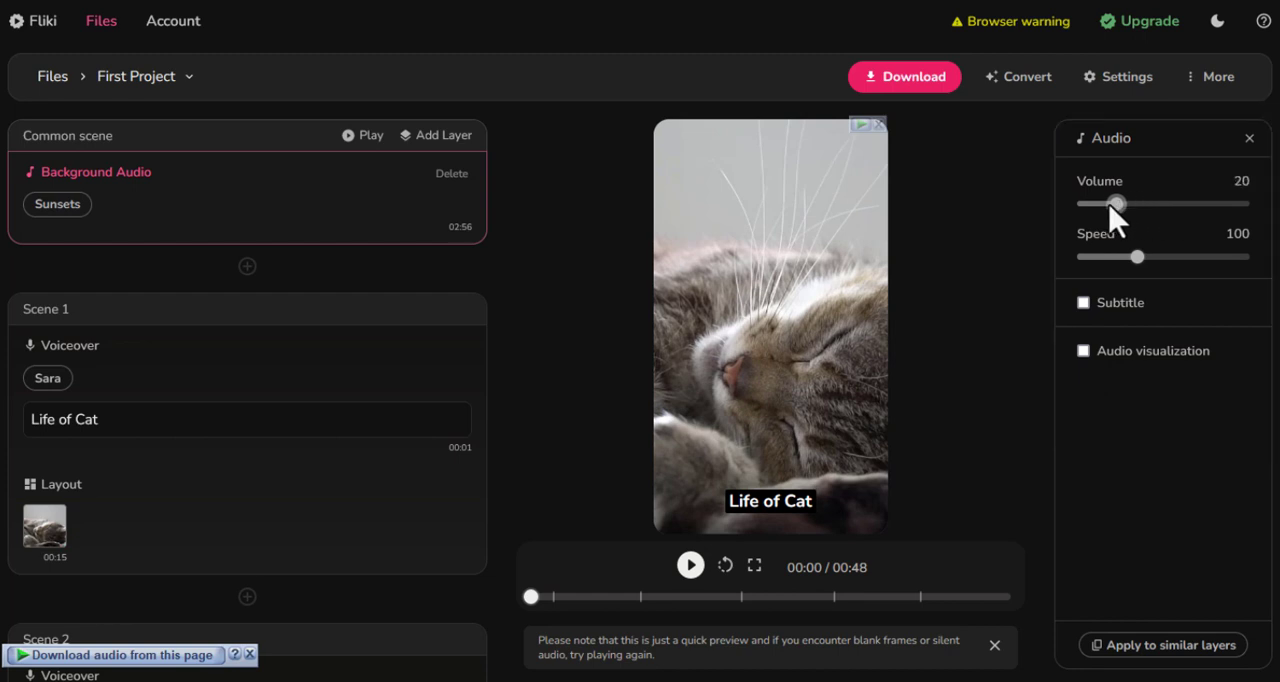
mouse_move(1138, 257)
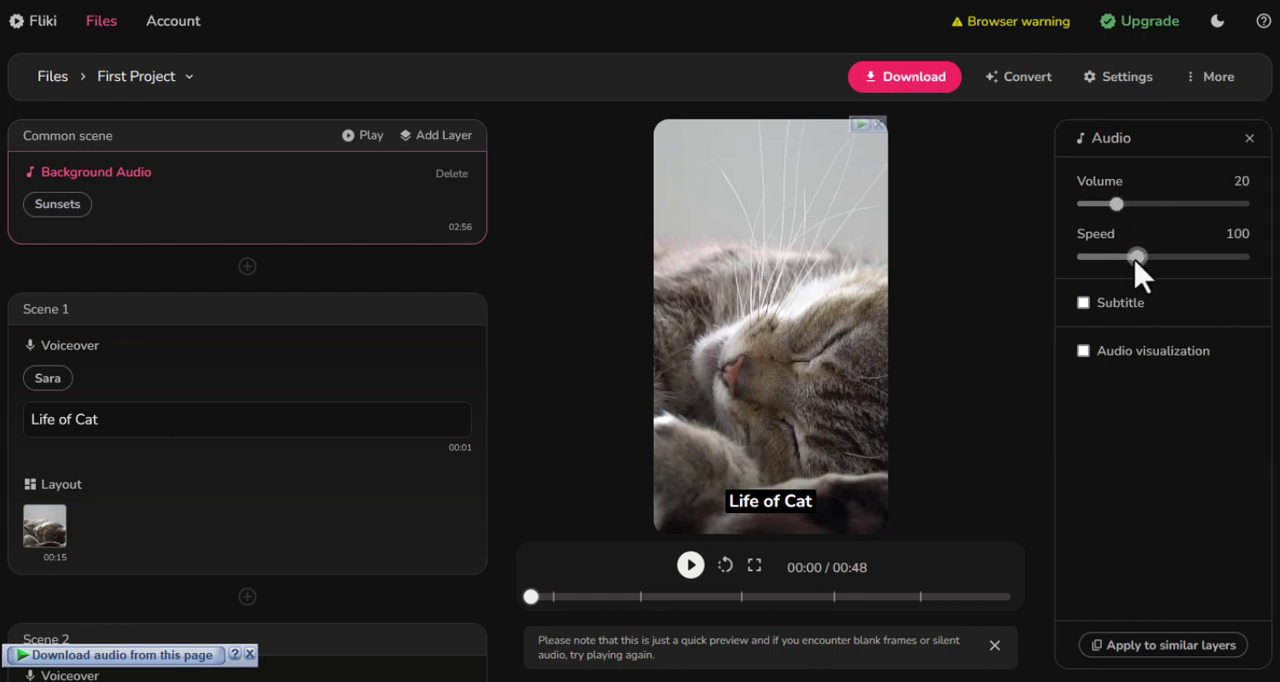
mouse_move(168, 330)
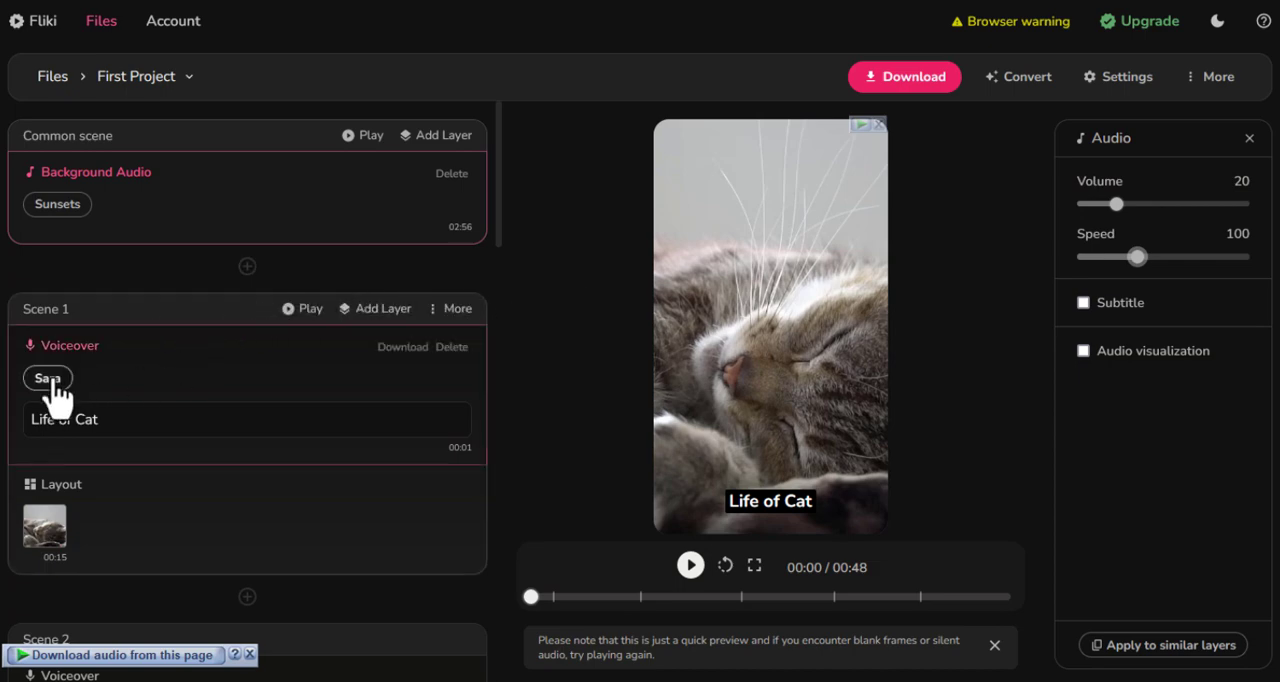
Browse Scene 1's voice choices and keep Sara as the narrator.
left_click(49, 378)
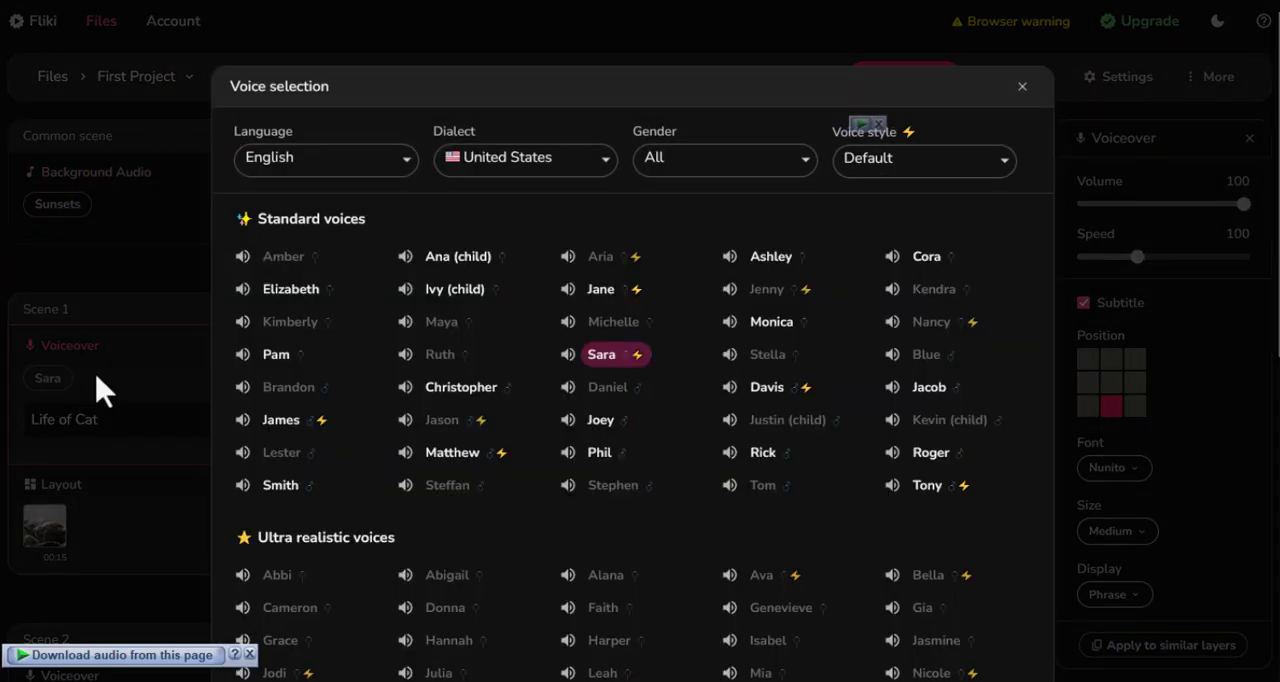
mouse_move(345, 185)
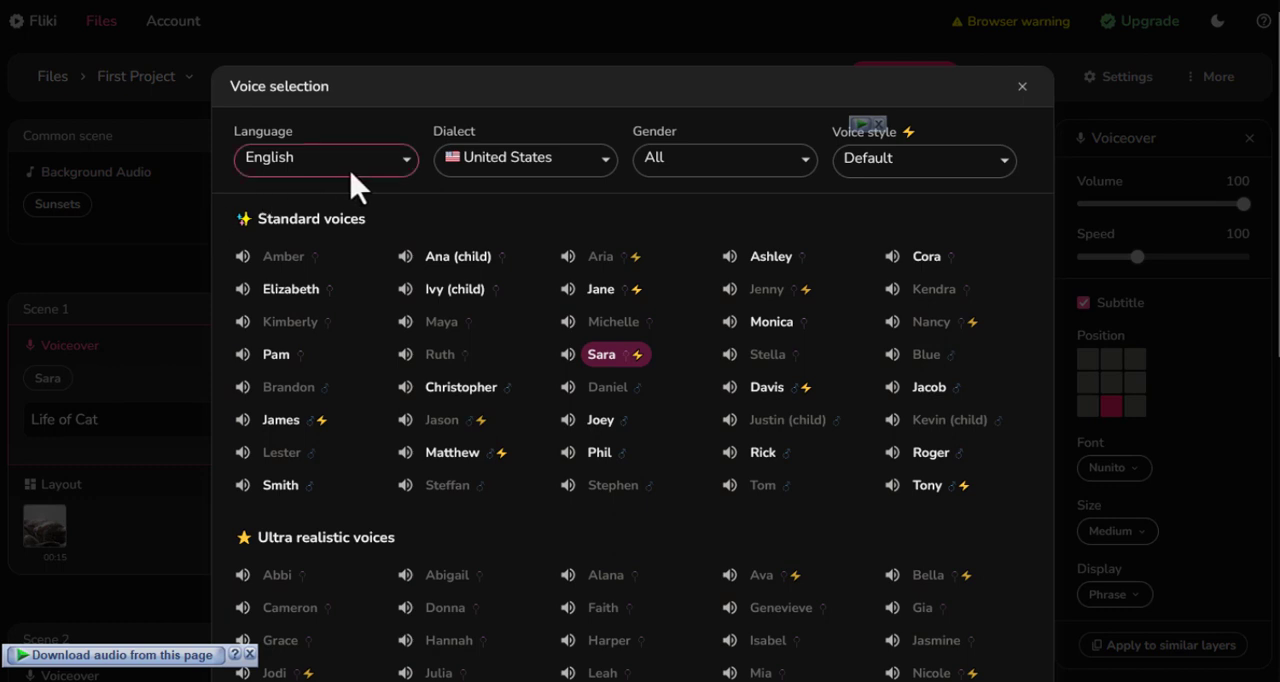
mouse_move(827, 188)
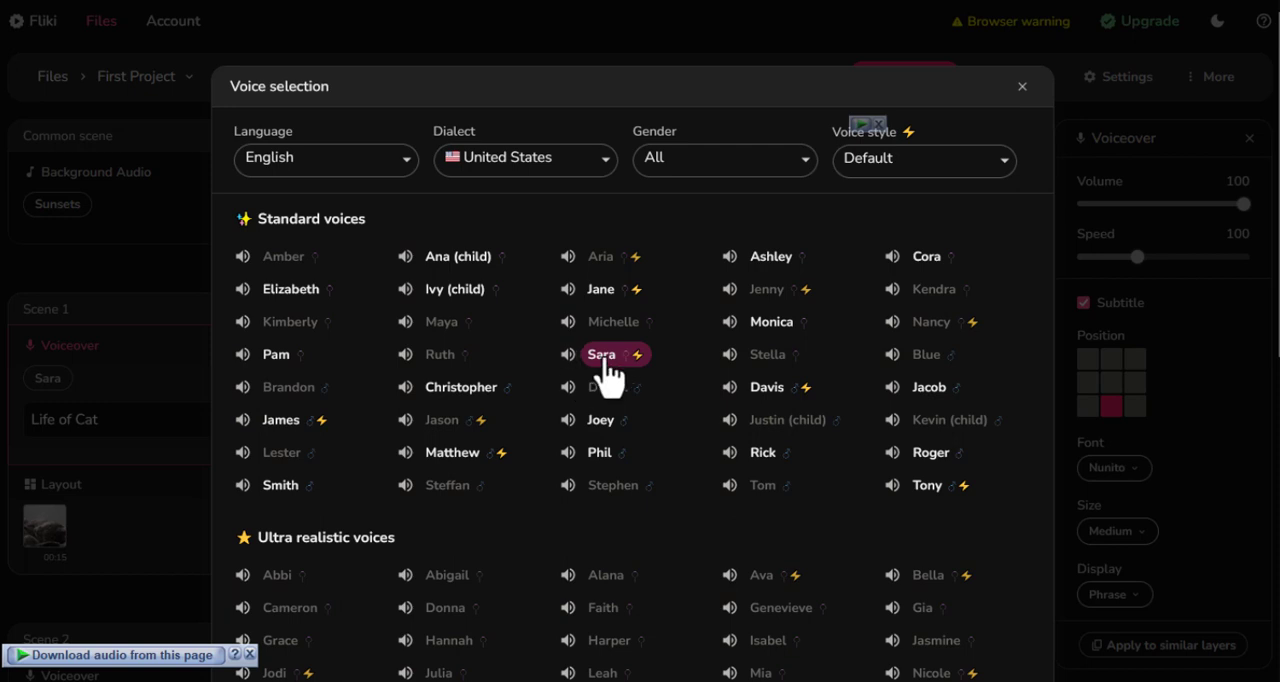
scroll("down", 3)
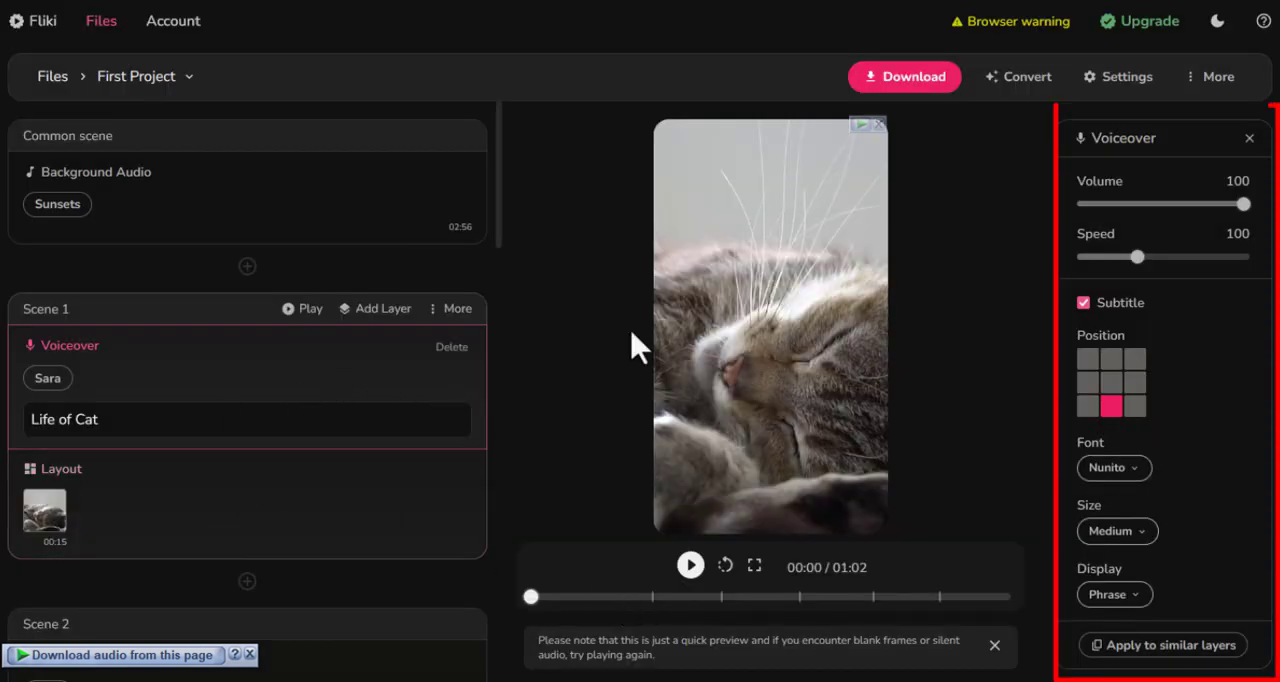
Keep the voiceover volume at 100 and adjust the subtitle size and text colour options.
left_click_drag(1247, 204, 1228, 204)
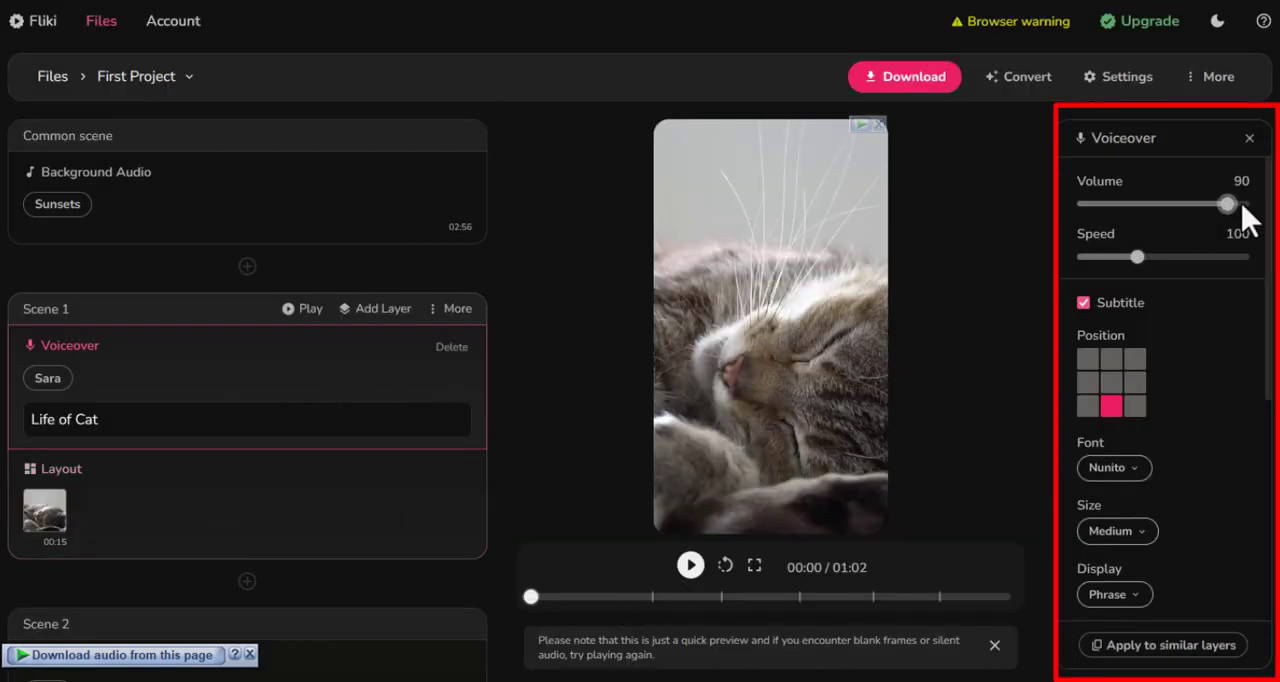
left_click_drag(1230, 204, 1245, 204)
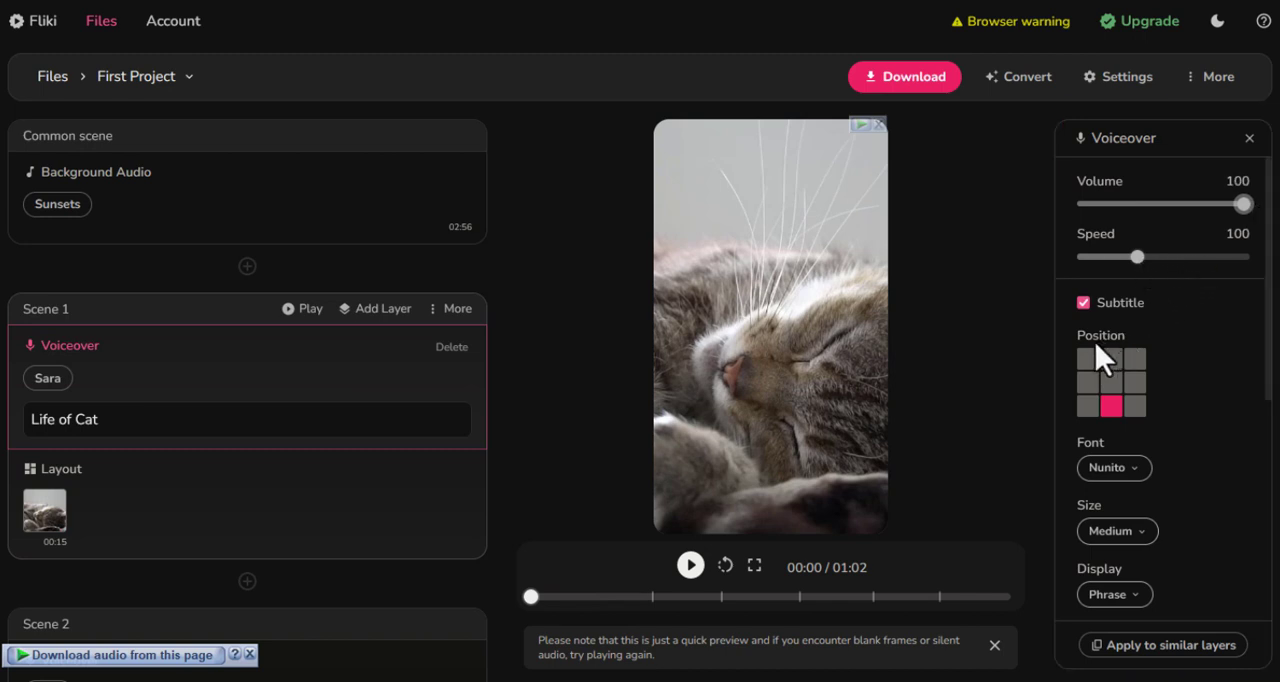
mouse_move(1125, 480)
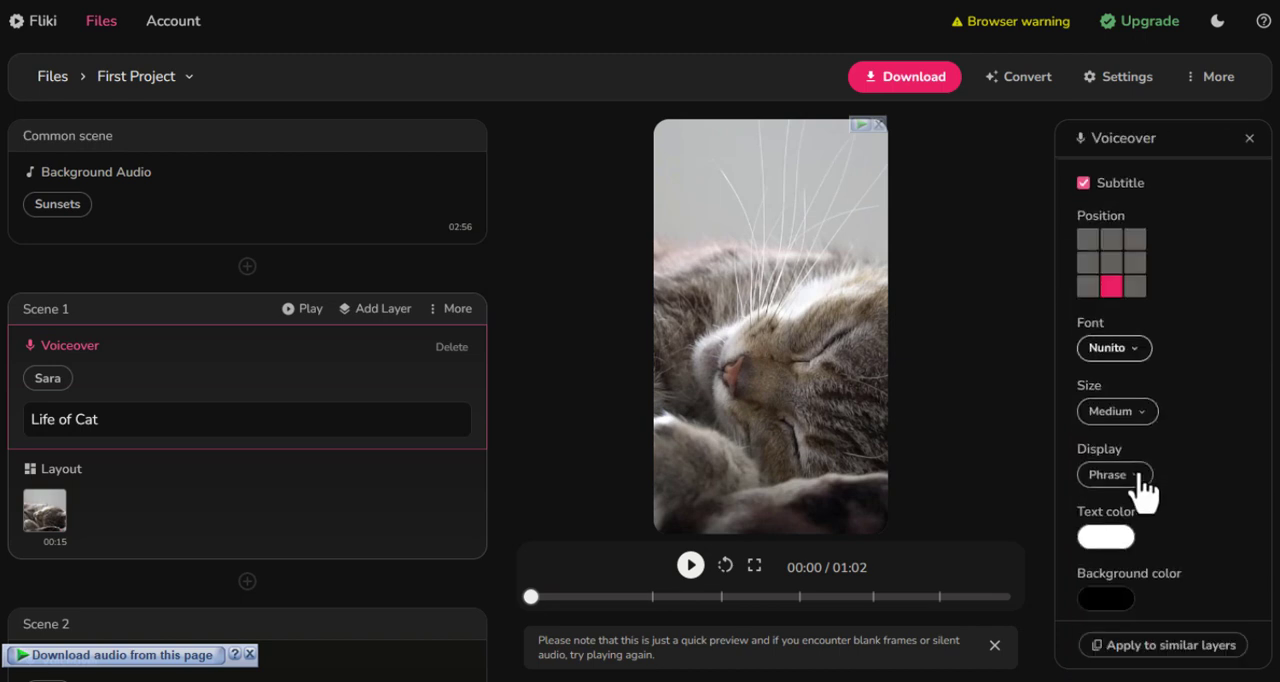
left_click(1115, 411)
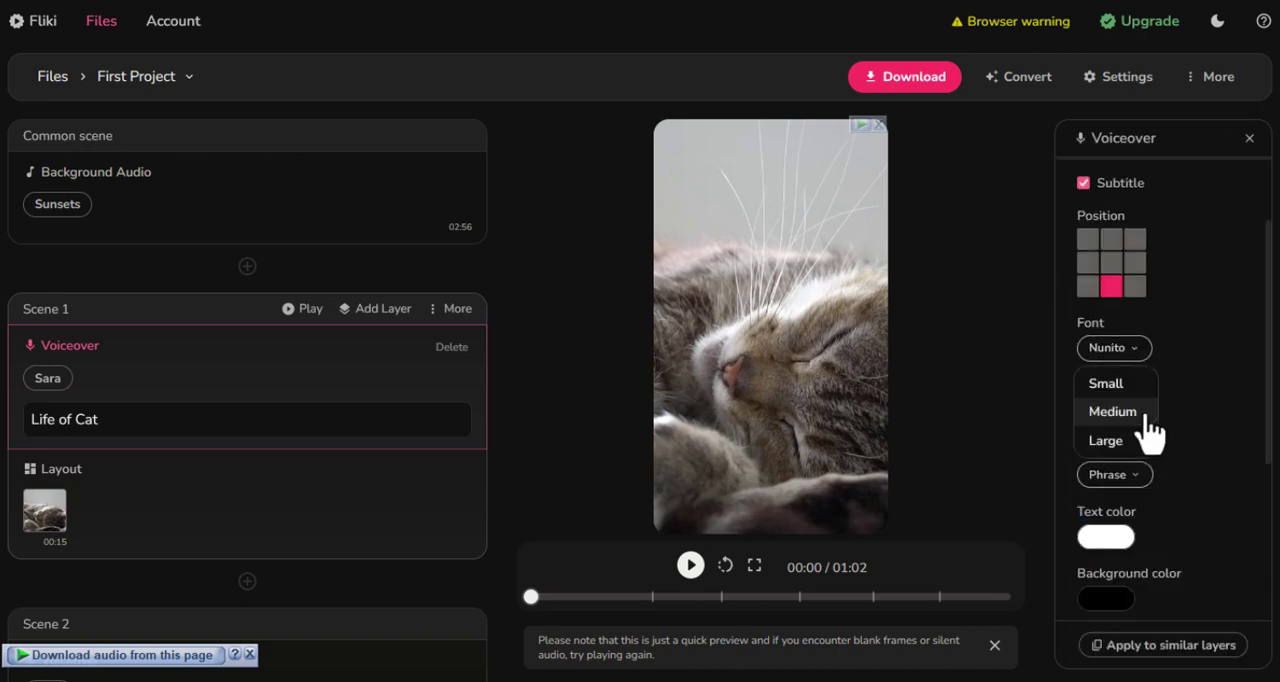
left_click(1114, 412)
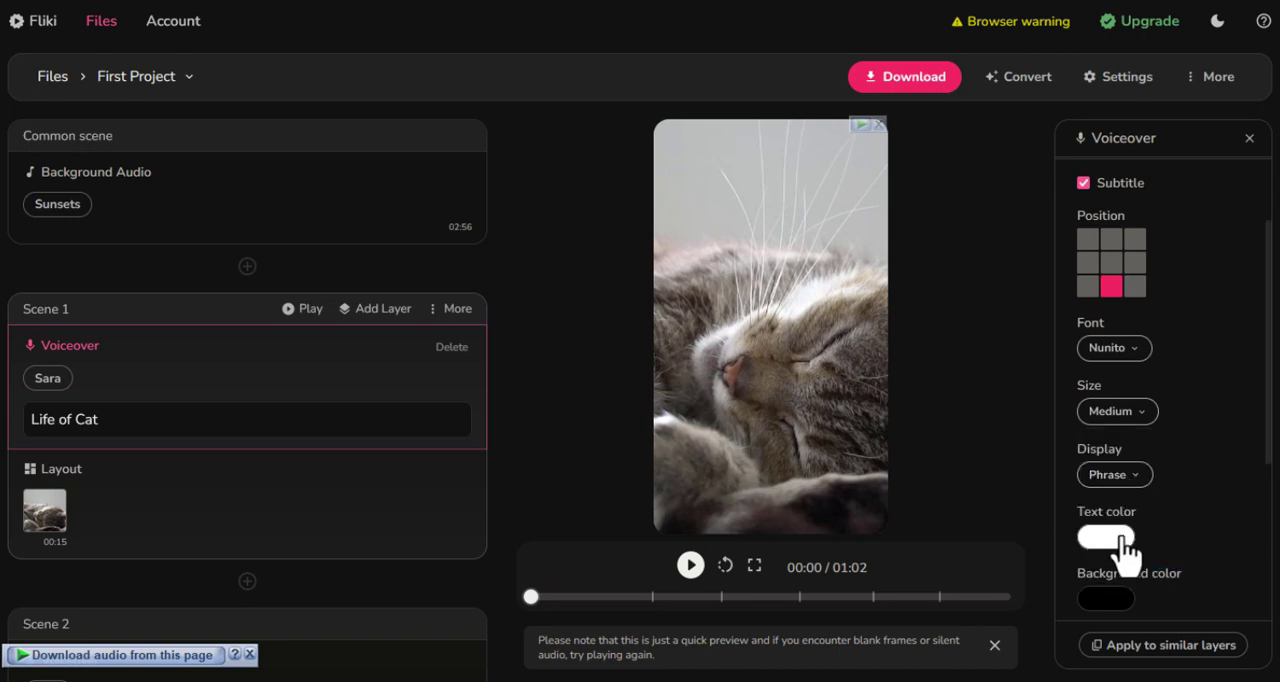
scroll("down", 3)
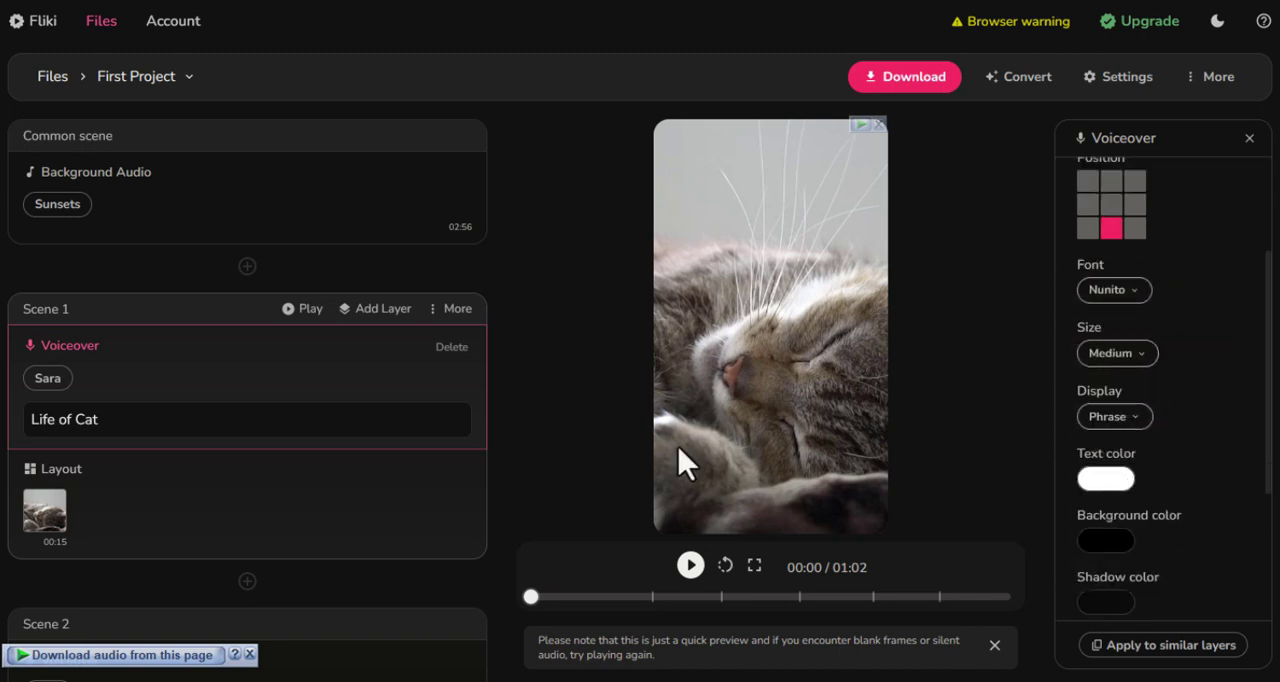
scroll("down", 3)
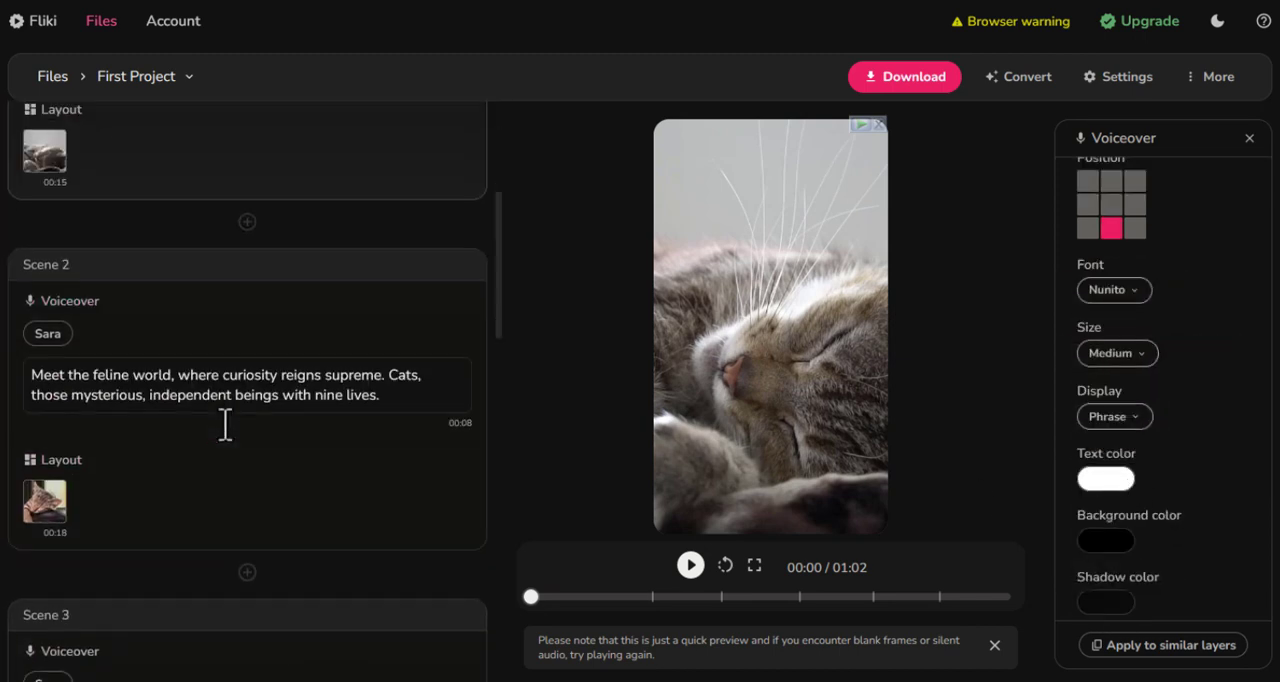
scroll("down", 3)
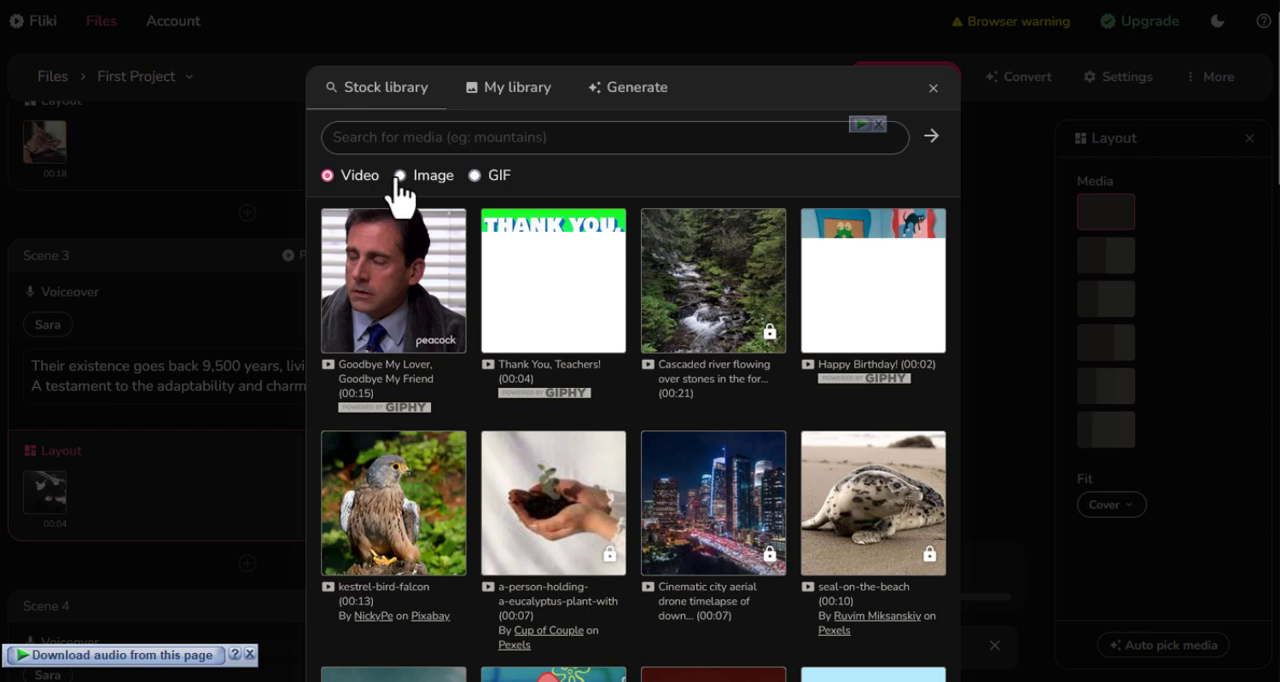
Browse Scene 3's media picker filters and library, then reach the AI image generator's instructions field.
left_click(400, 175)
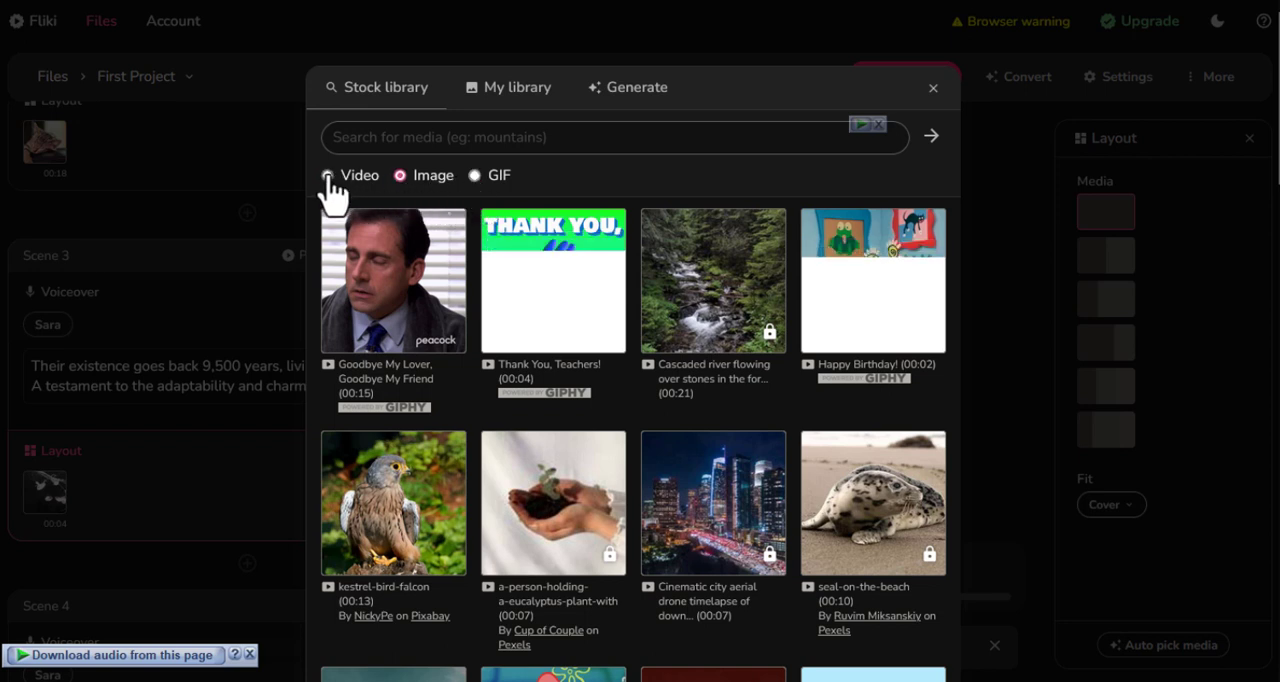
left_click(327, 175)
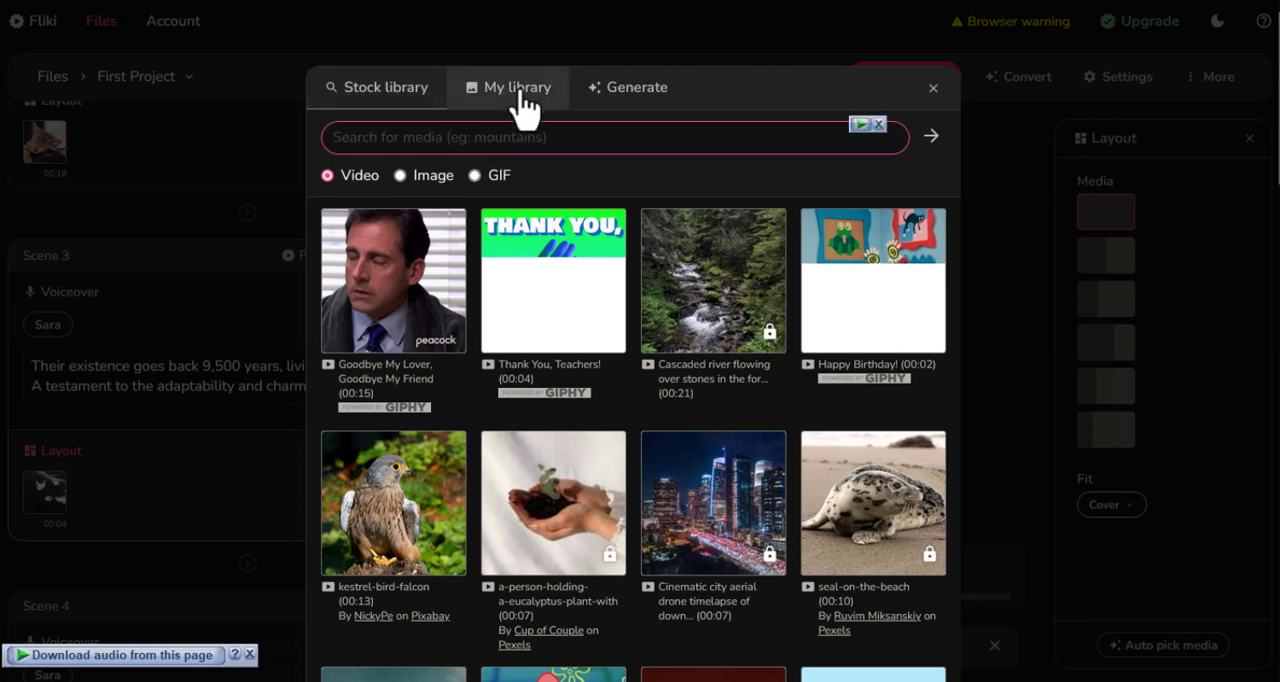
left_click(517, 87)
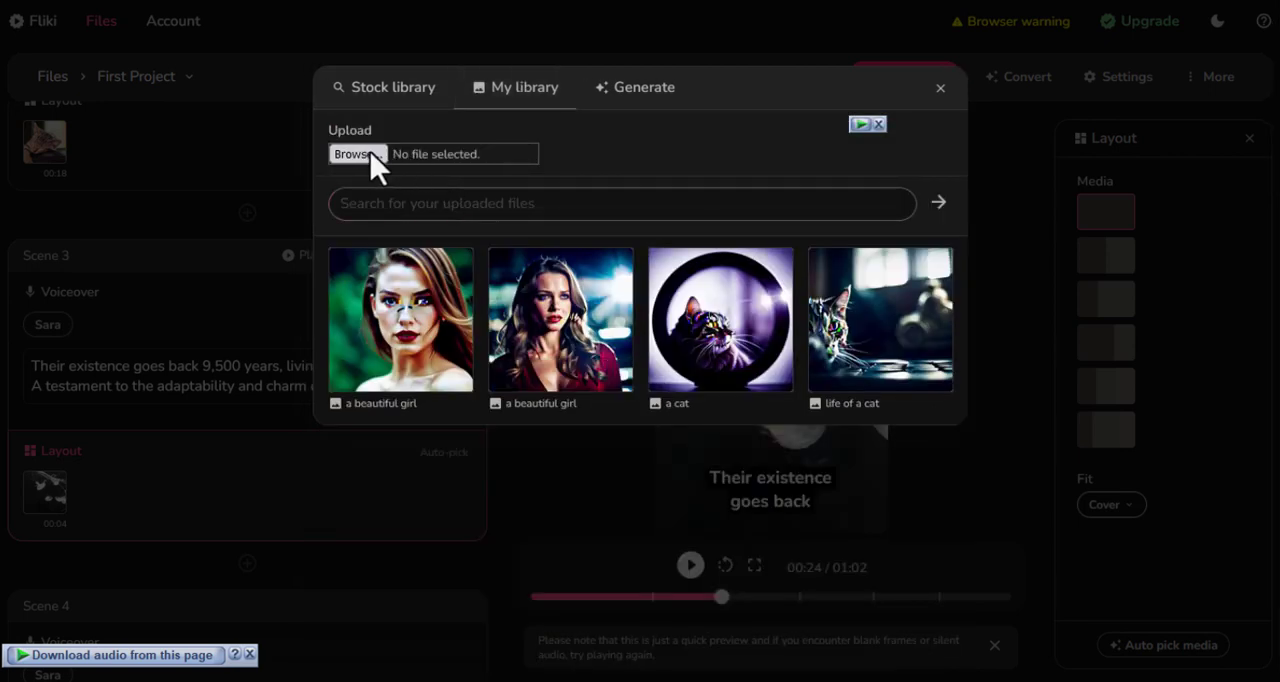
left_click(643, 87)
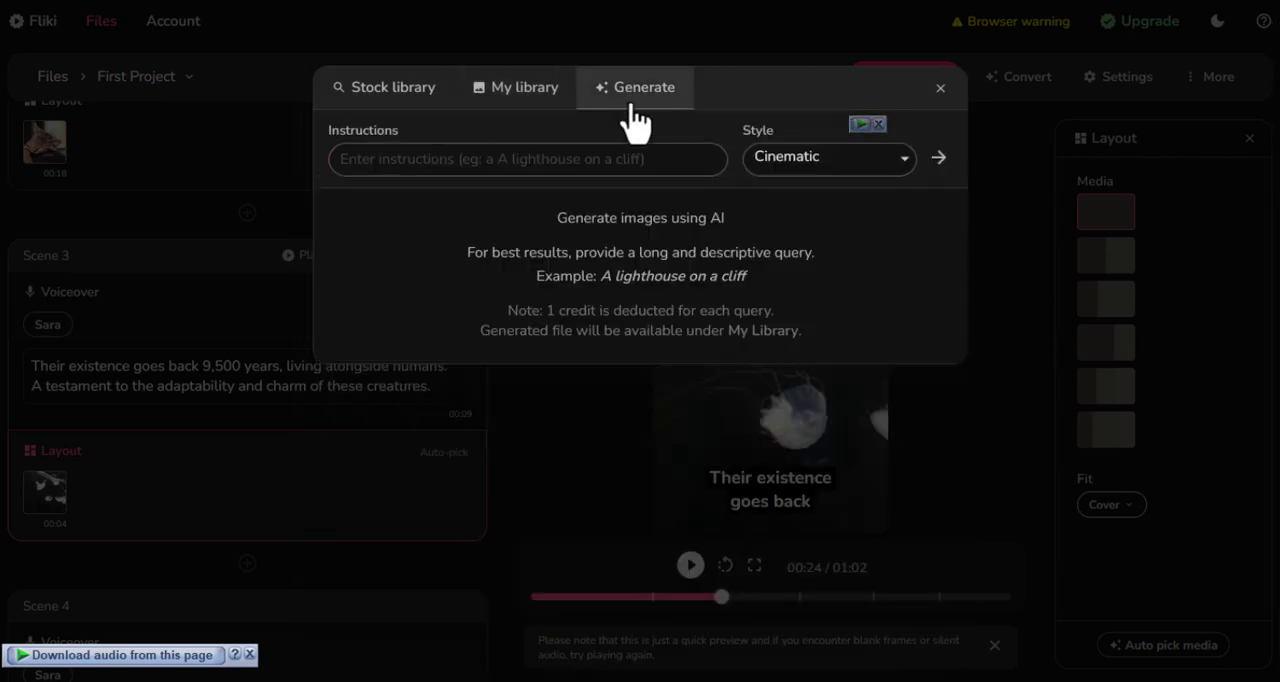
left_click(528, 159)
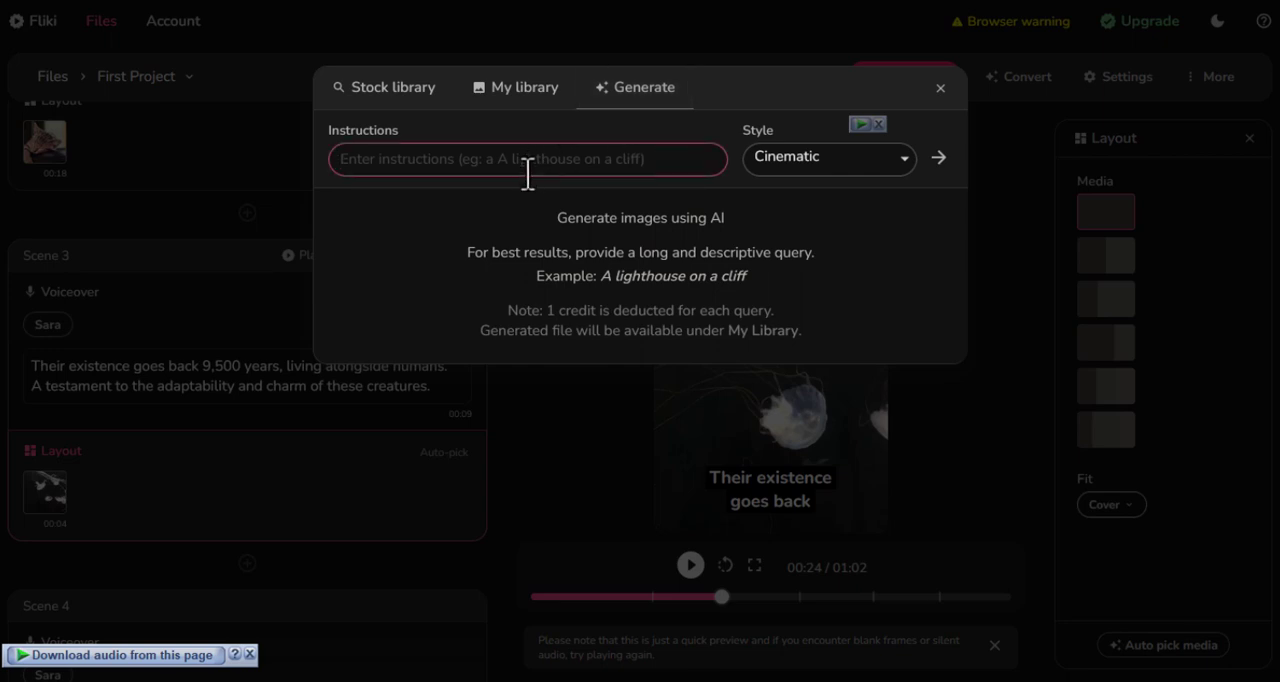
Search the Stock library for 'cat' videos and set a cat clip as the scene background.
left_click(394, 87)
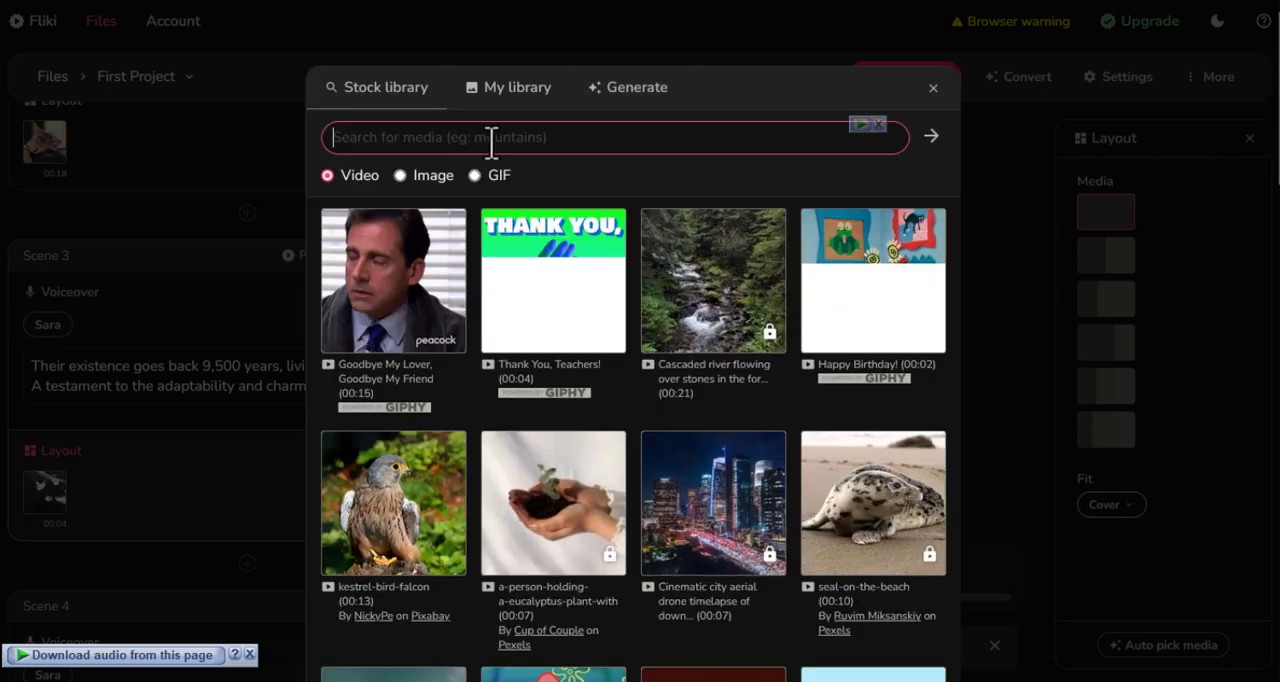
type("cat")
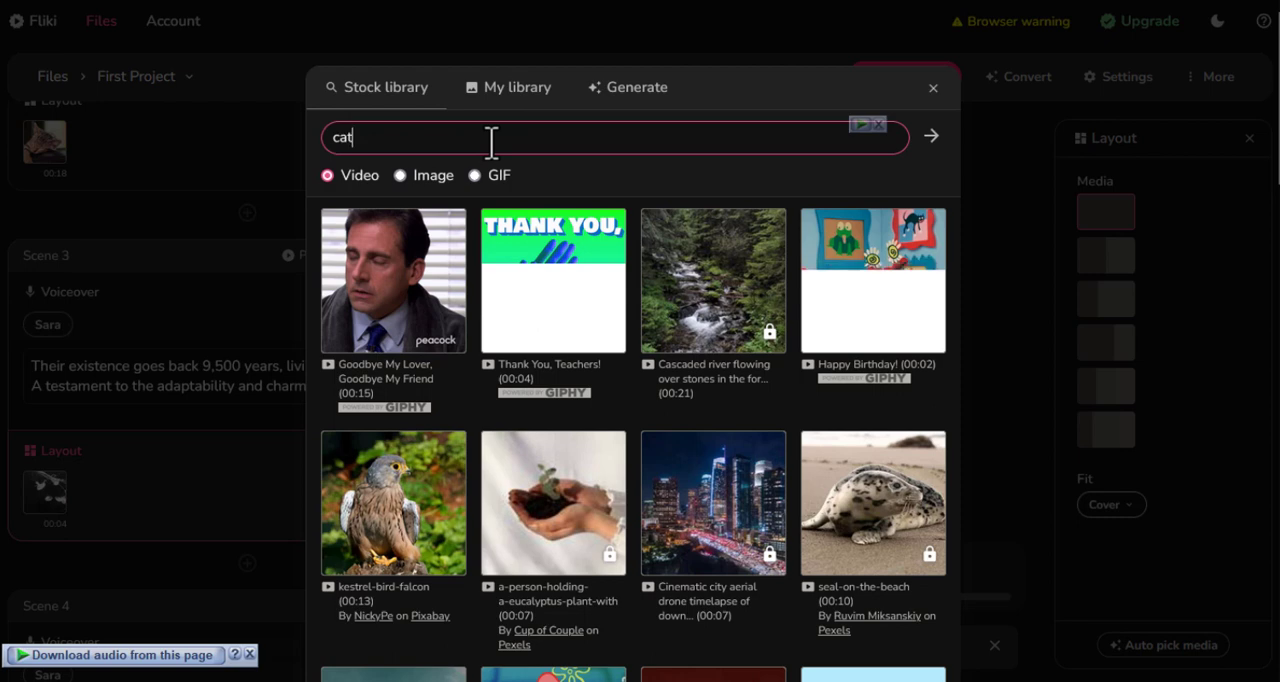
left_click(930, 135)
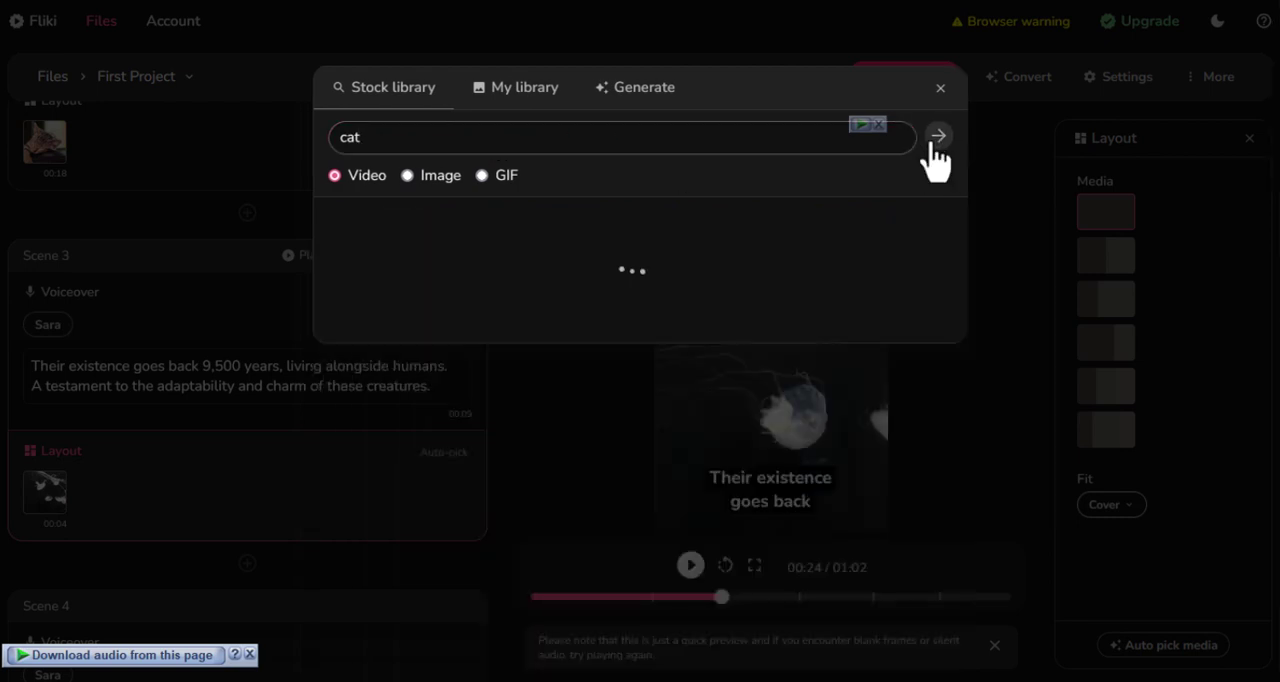
left_click(932, 135)
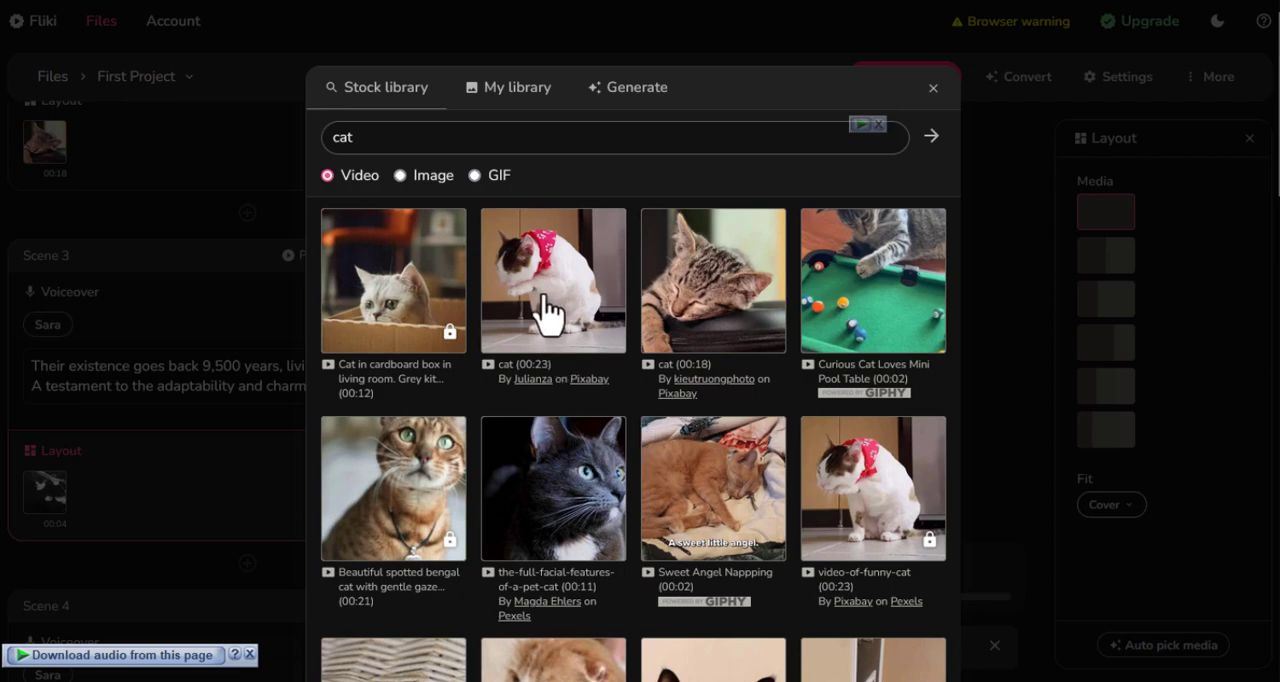
Move to the next scene's media and search 'cat' again.
scroll("down", 3)
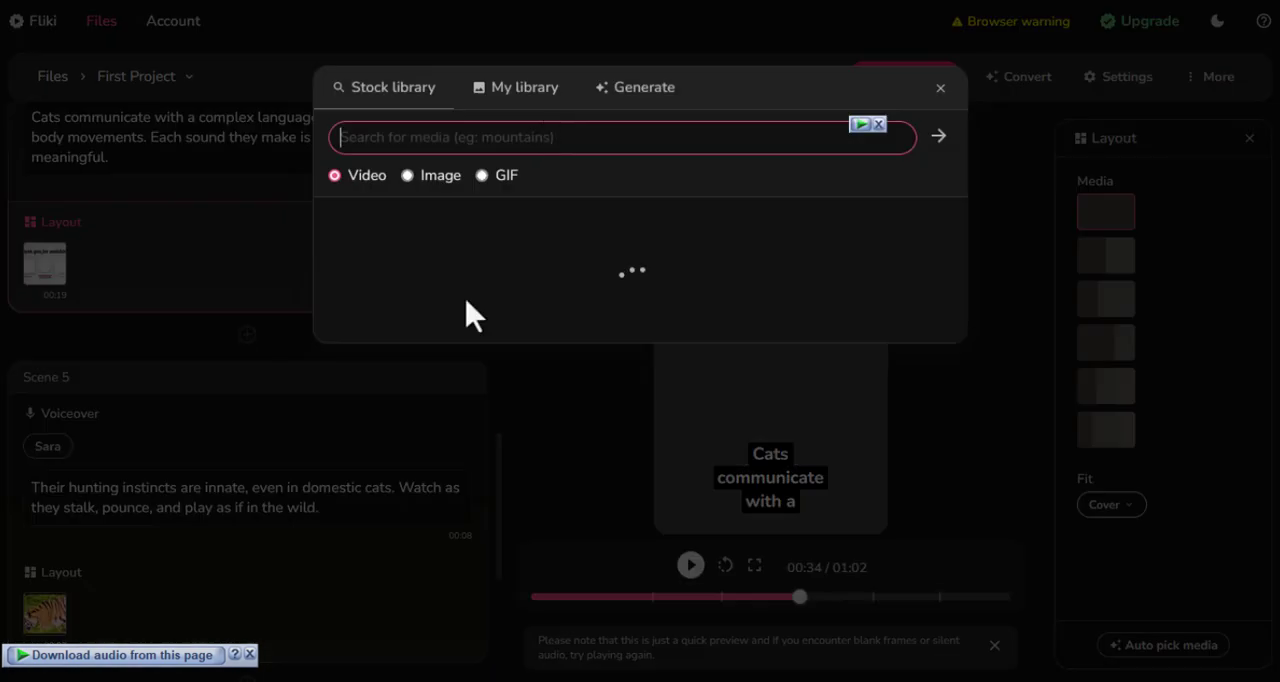
type("cat")
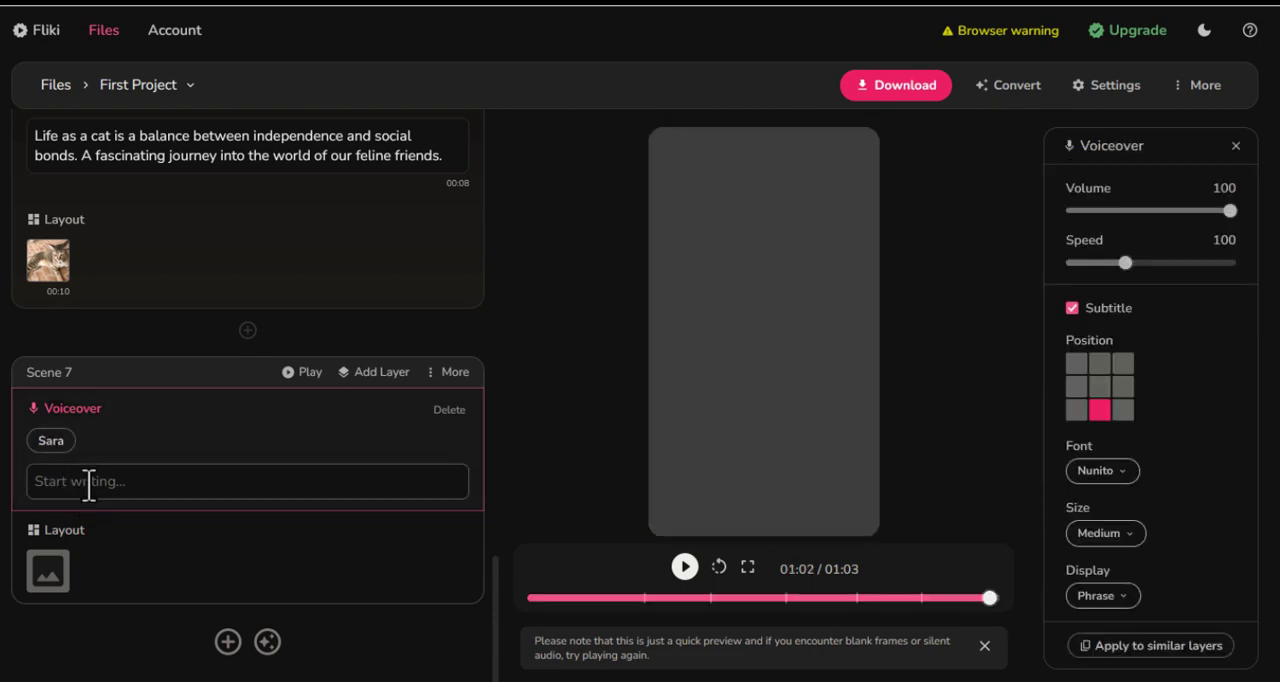
Write 'Hello Everyone' as Scene 7's voiceover and search 'cat' for its layout media.
type("Hello Ev")
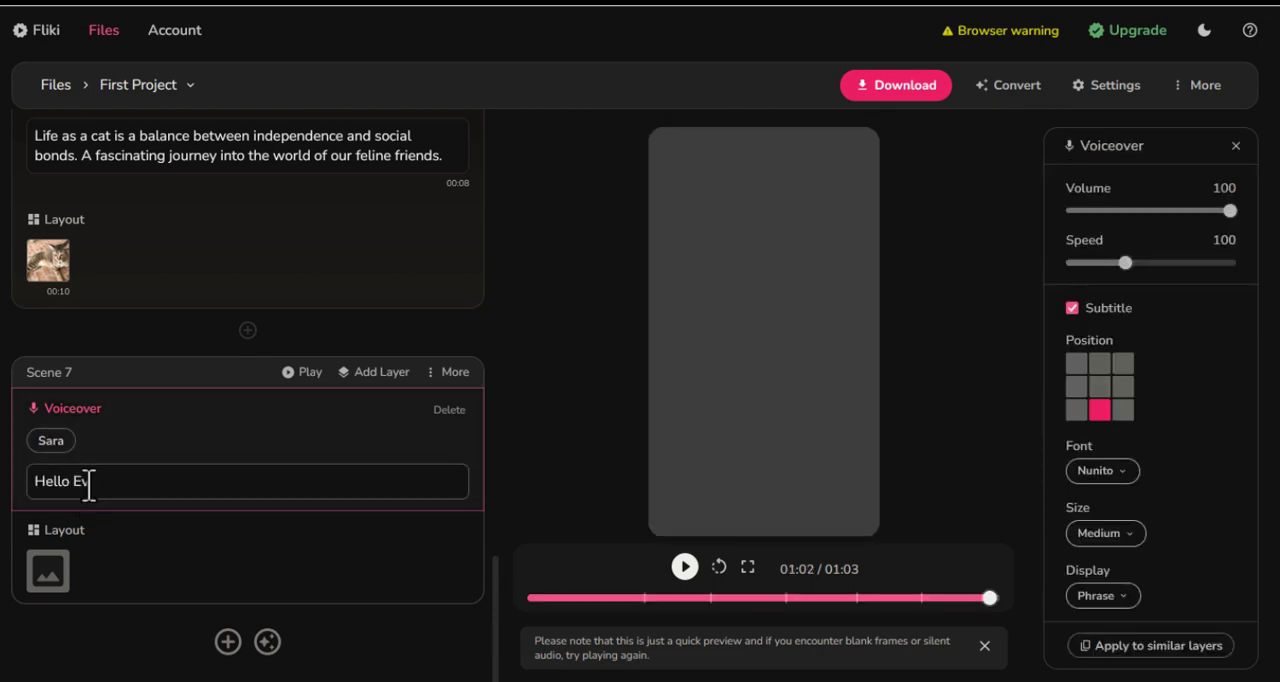
type("eryone")
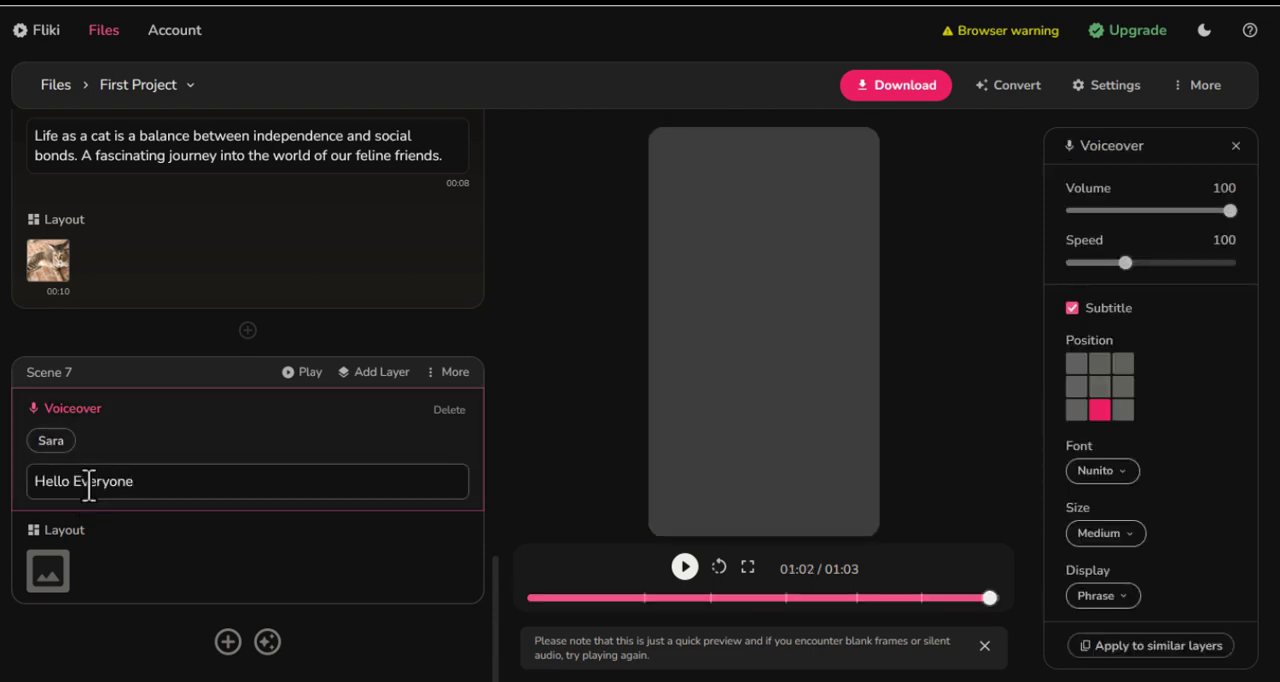
left_click(47, 573)
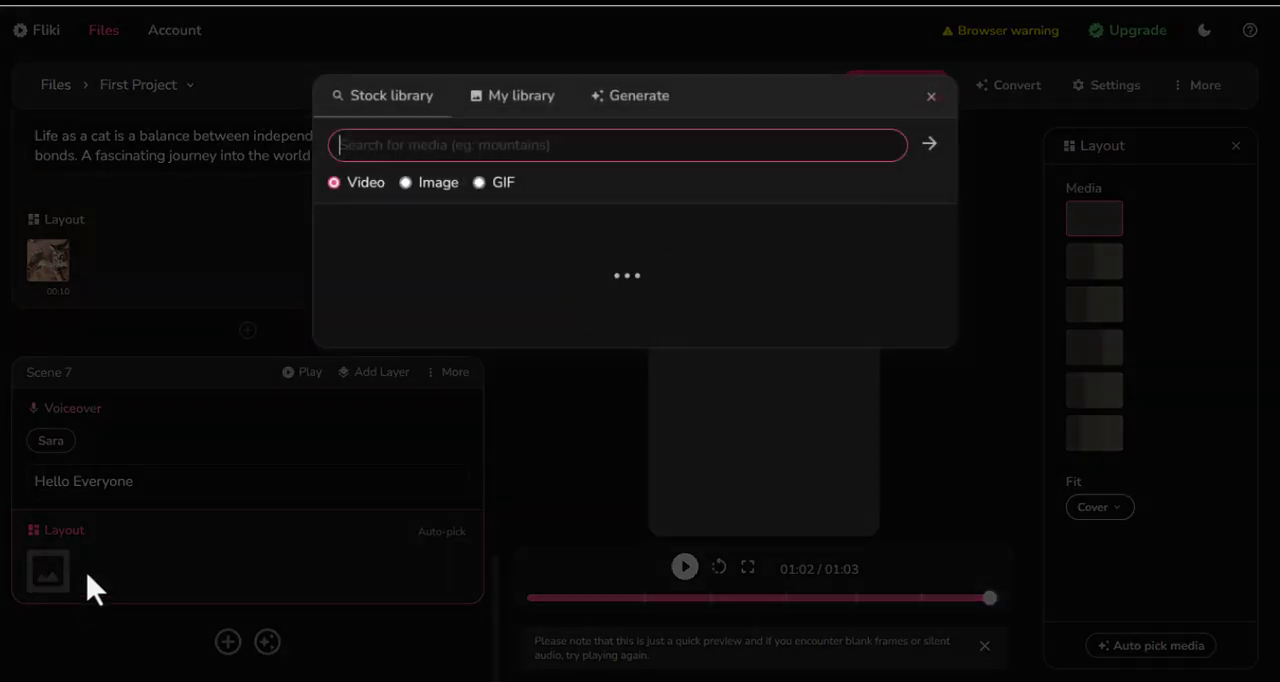
type("cat")
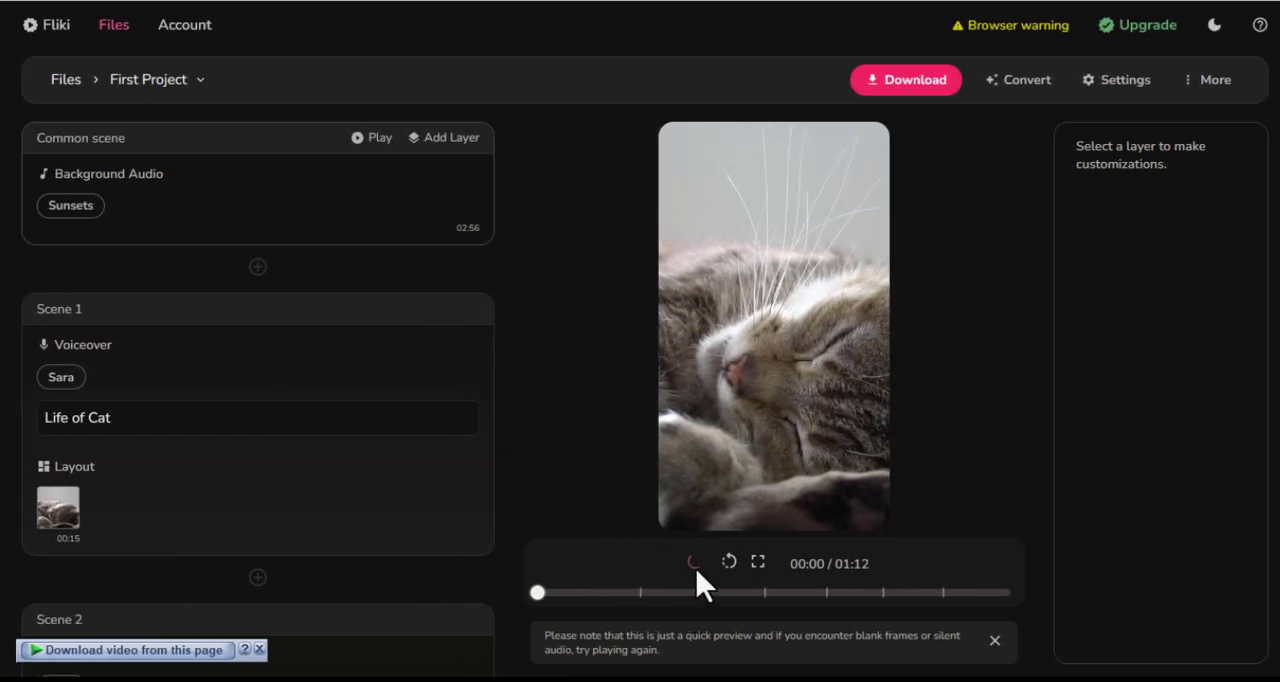
Play the preview to check the cat footage and captions.
left_click(693, 563)
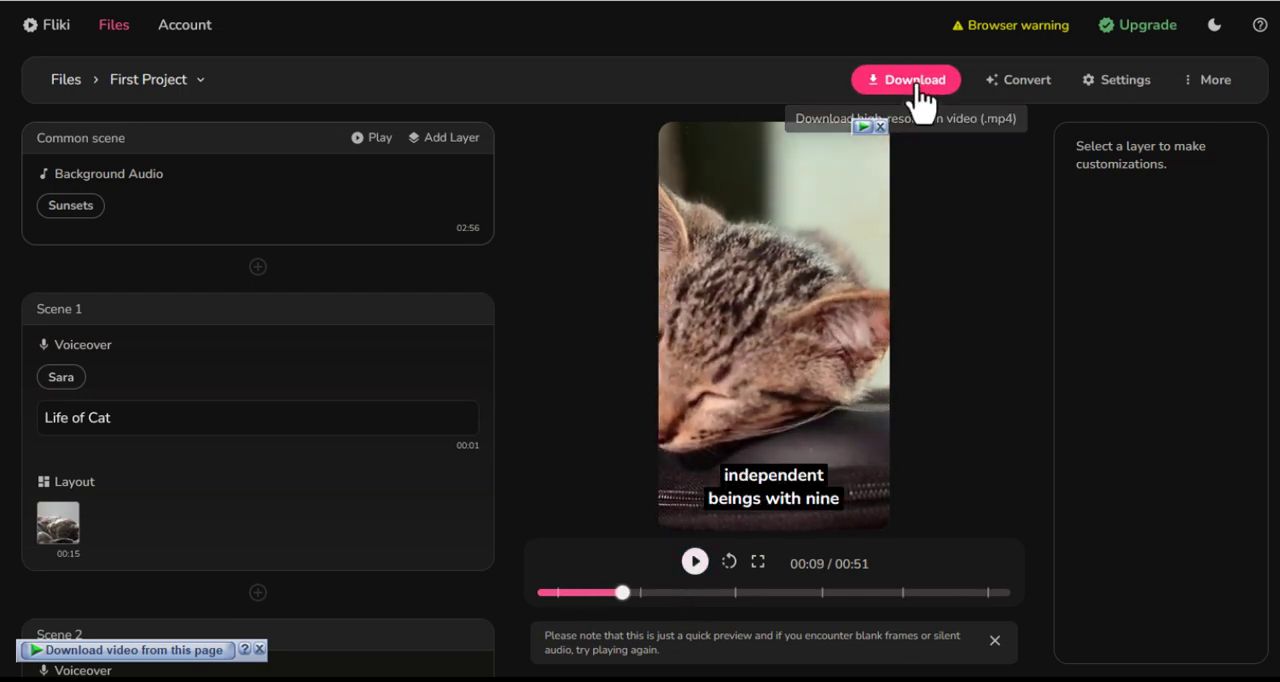
Export the 51-second Life of Cat video and download the rendered file.
left_click(906, 79)
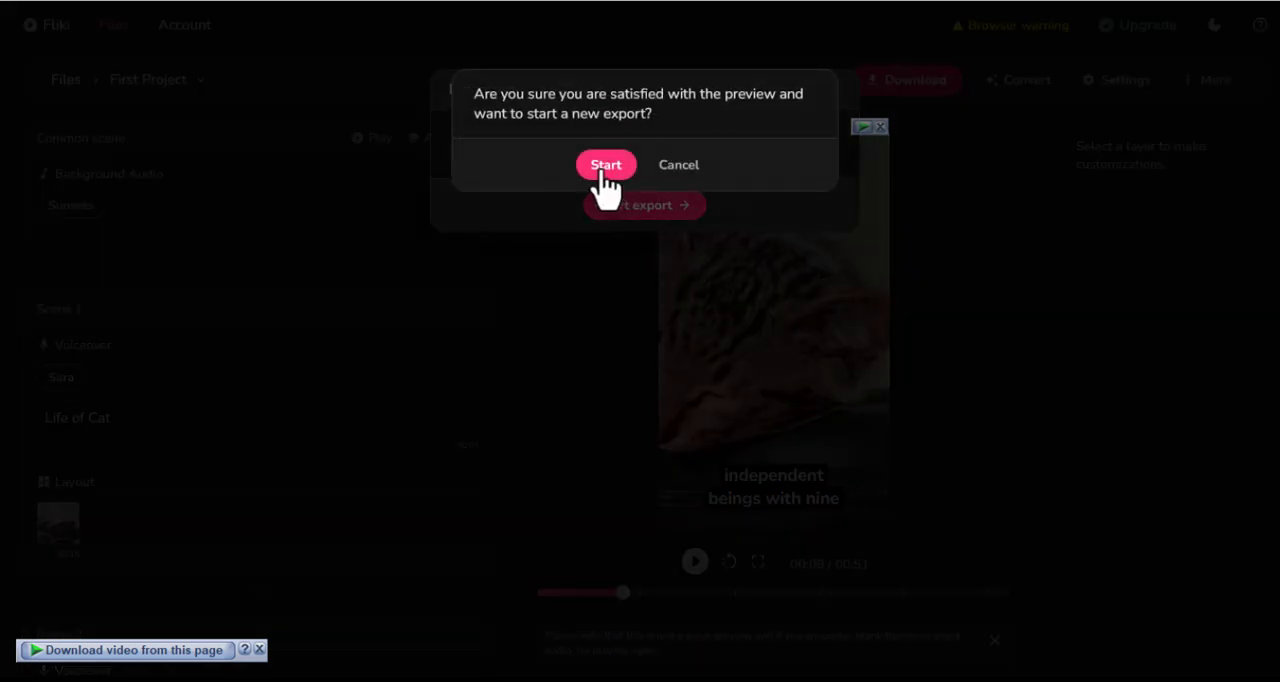
left_click(606, 164)
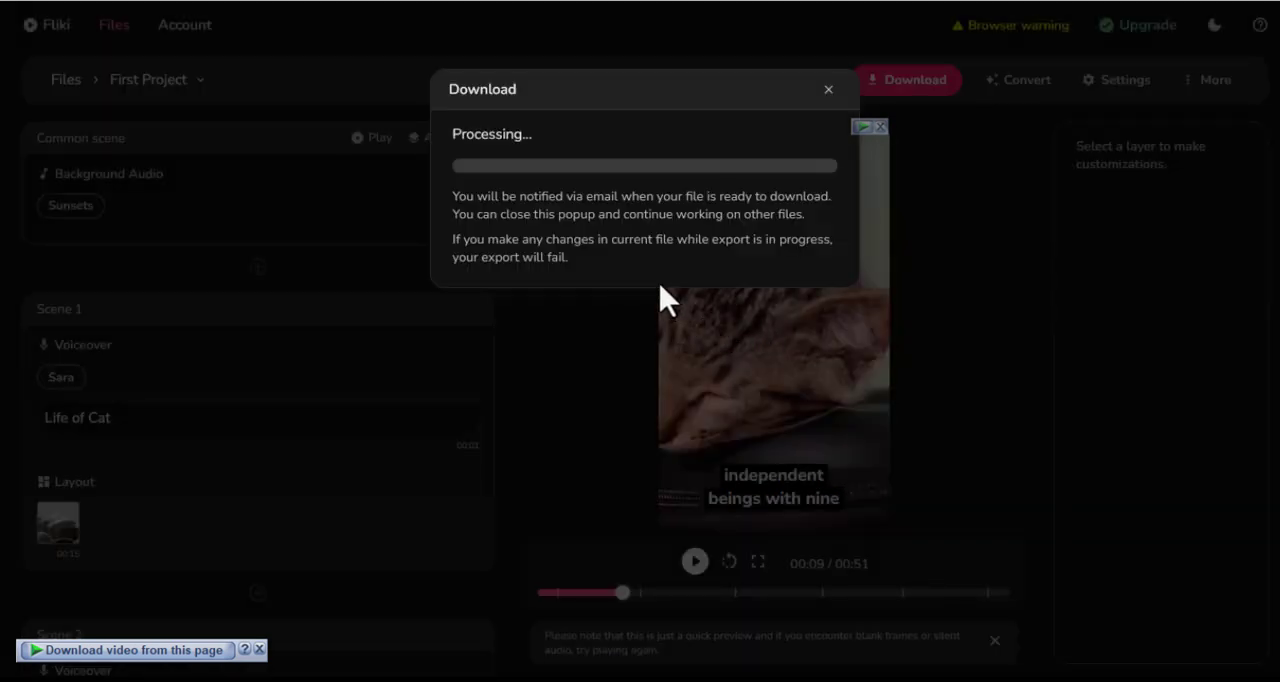
mouse_move(710, 320)
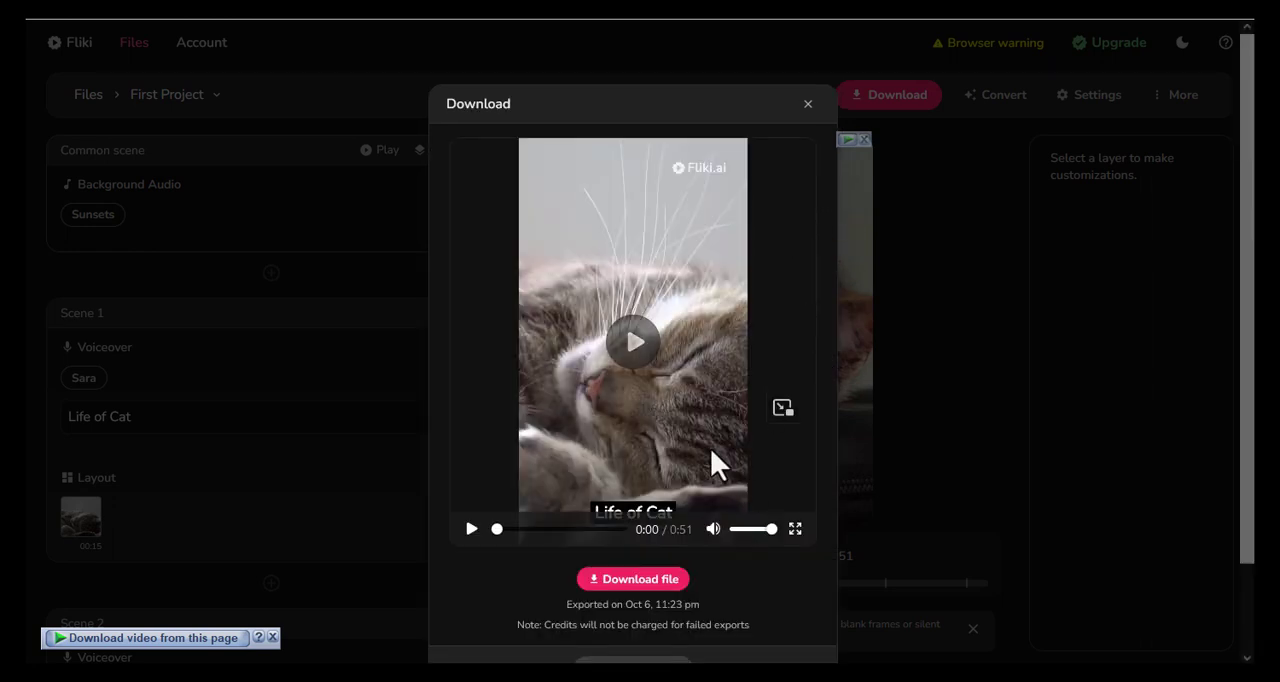
mouse_move(725, 470)
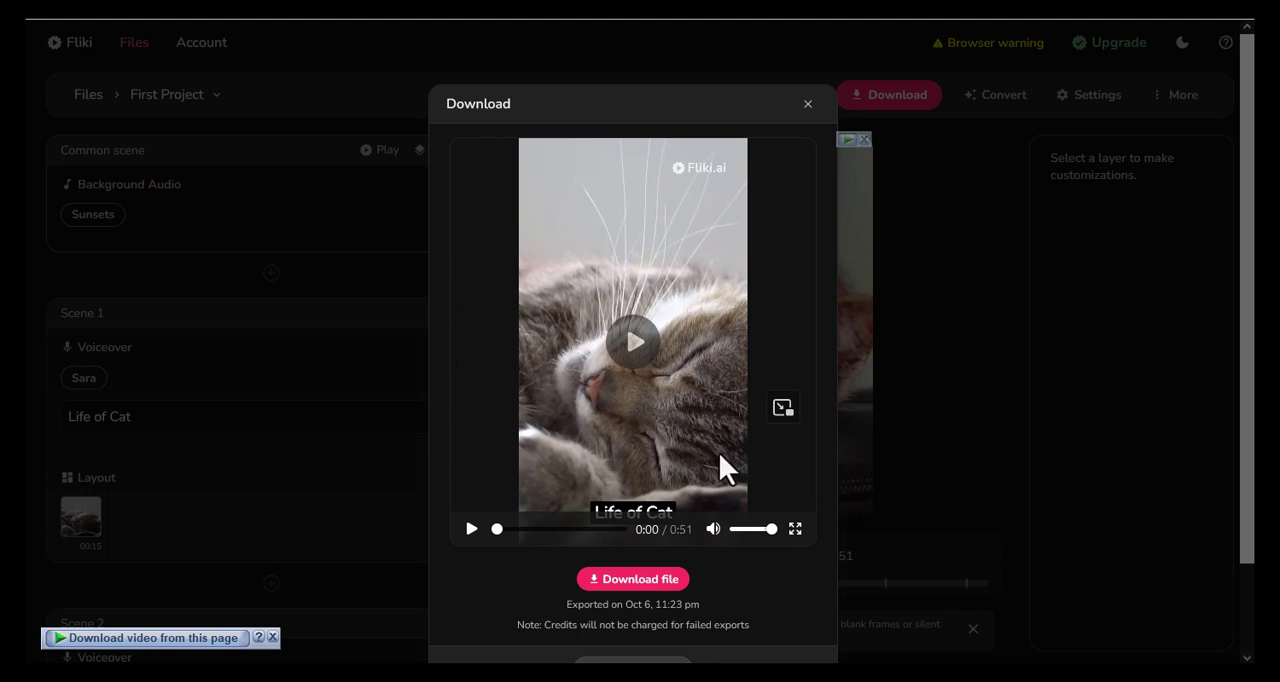
left_click(632, 578)
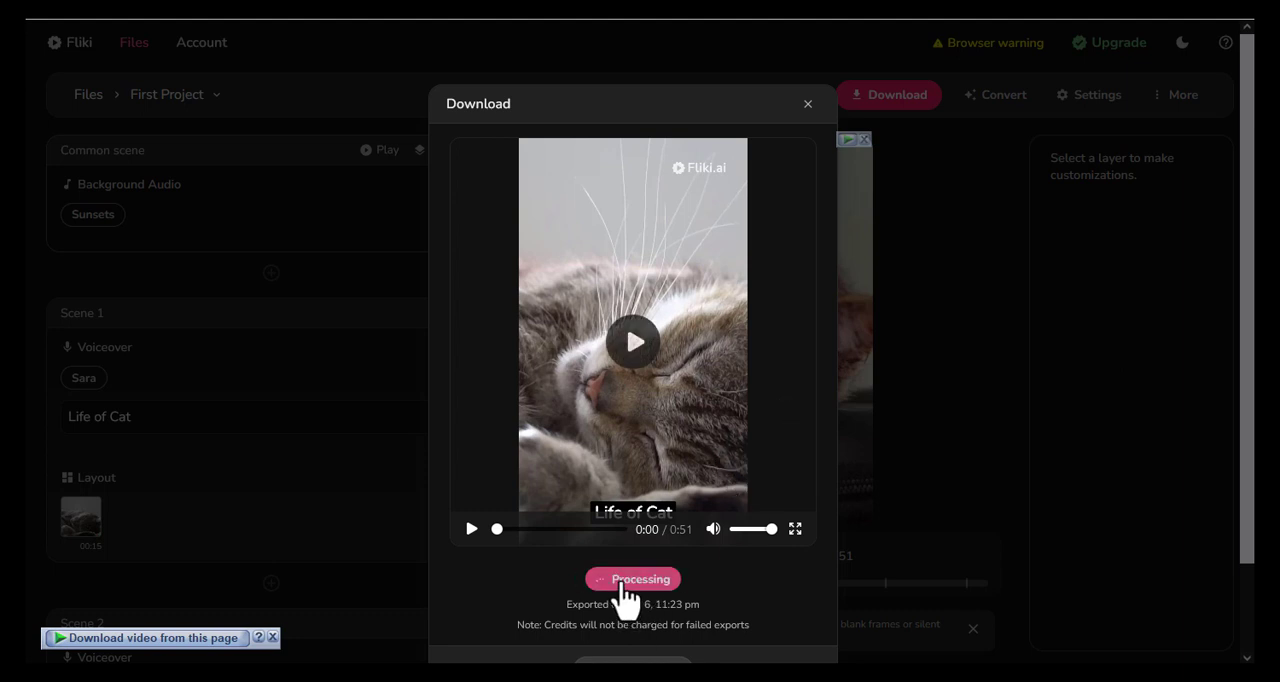